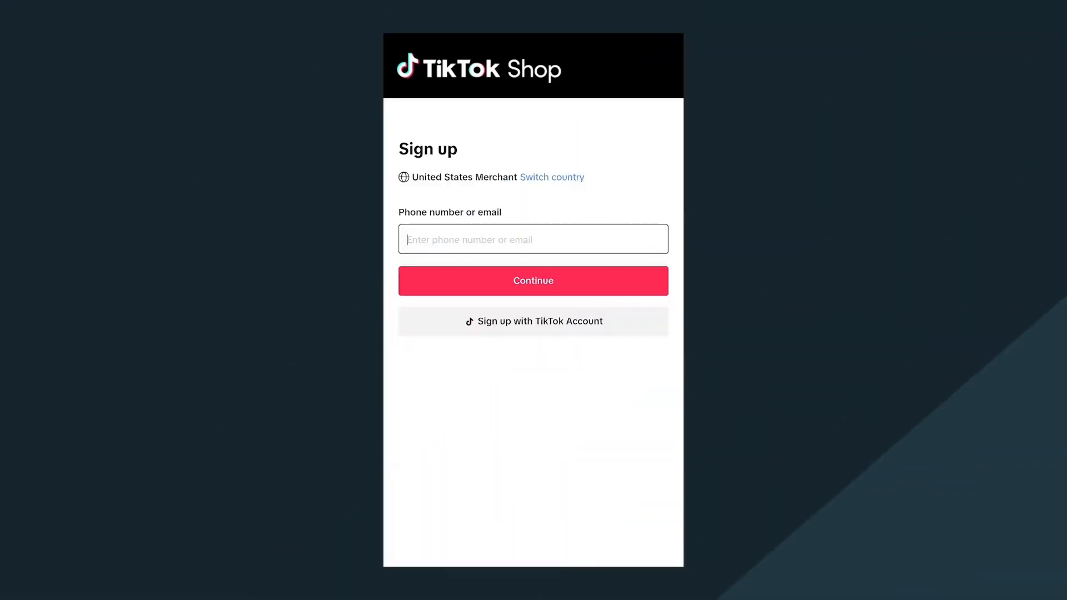
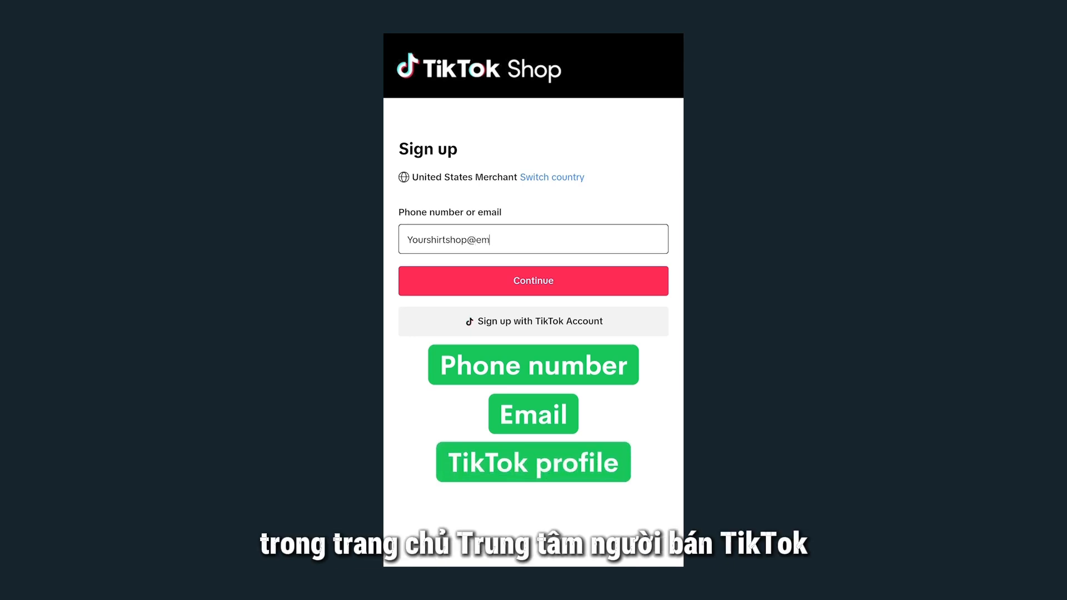
Step: Sign up for TikTok Shop by email and submit the primary business person's details
{"action": "left_click", "coordinate": [532, 280]}
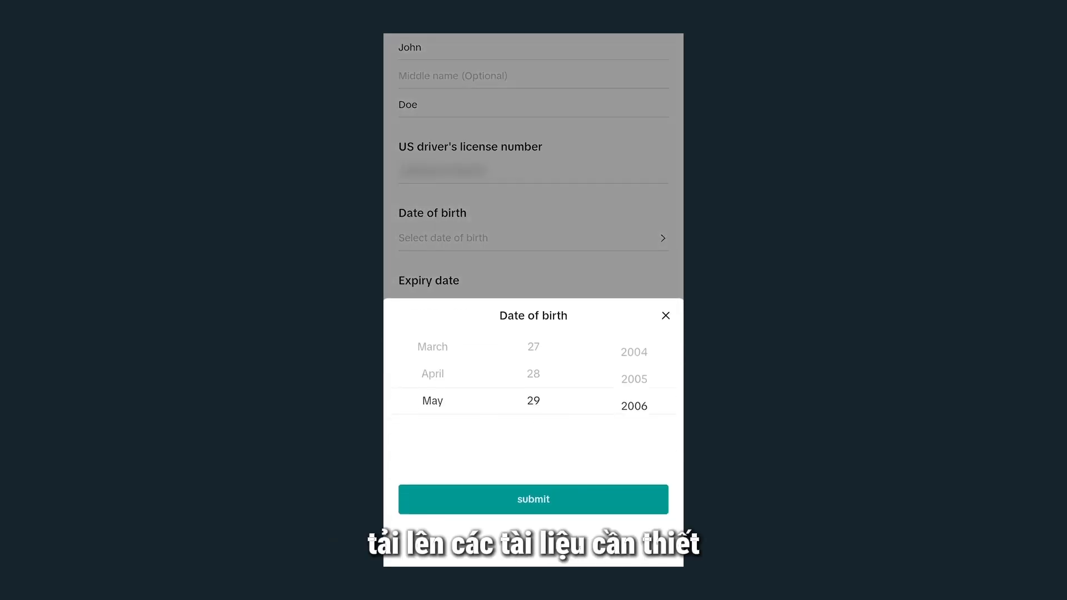
{"action": "scroll", "scroll_direction": "down", "scroll_amount": 3}
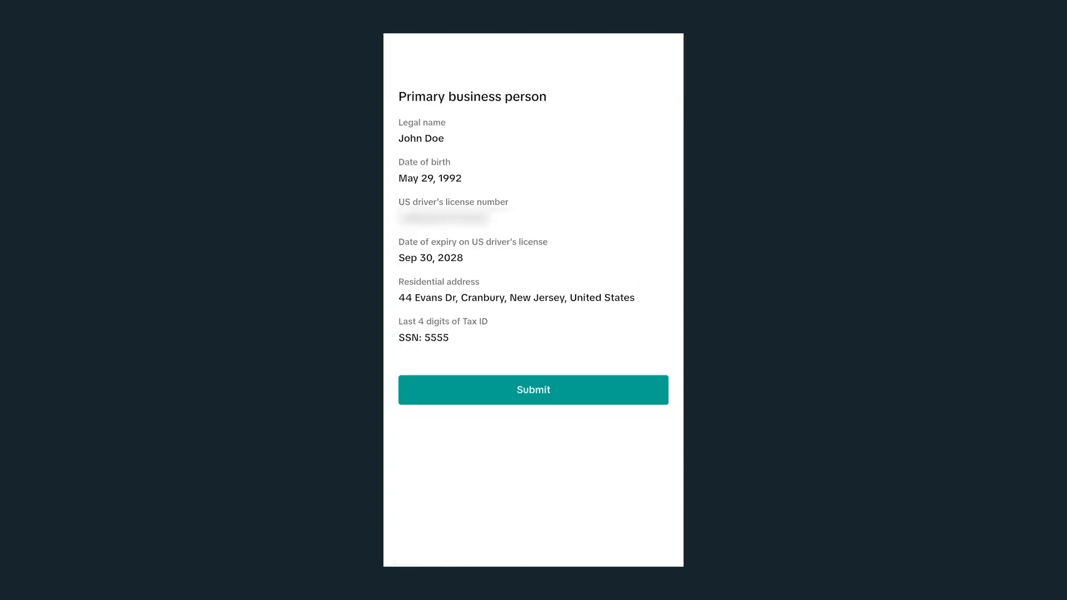
{"action": "left_click", "coordinate": [533, 389]}
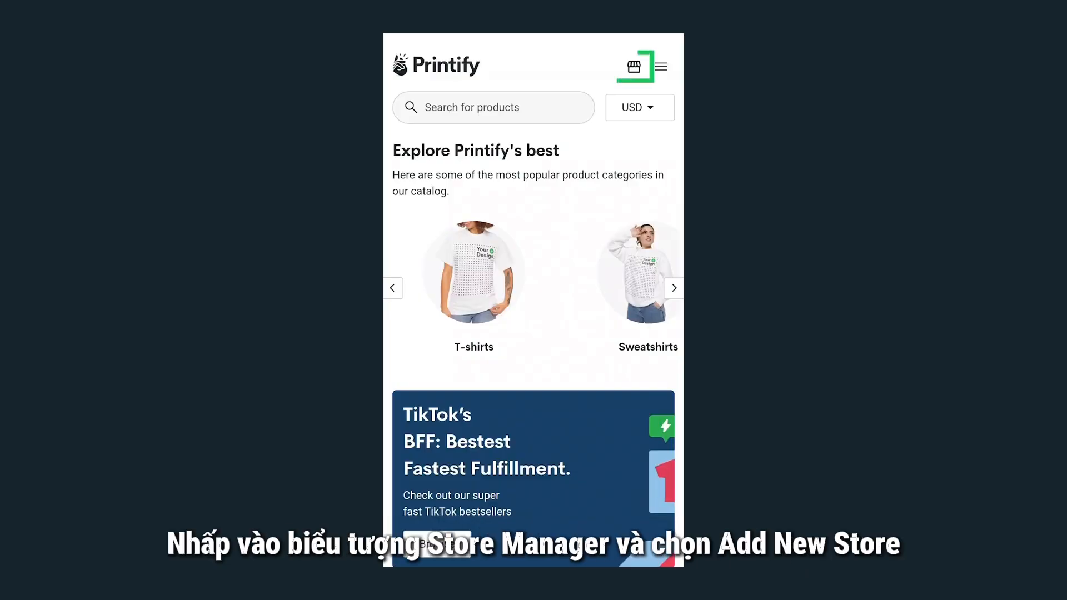
Step: Add a new Printify store connected to TikTok US and enter its store name
{"action": "left_click", "coordinate": [633, 66]}
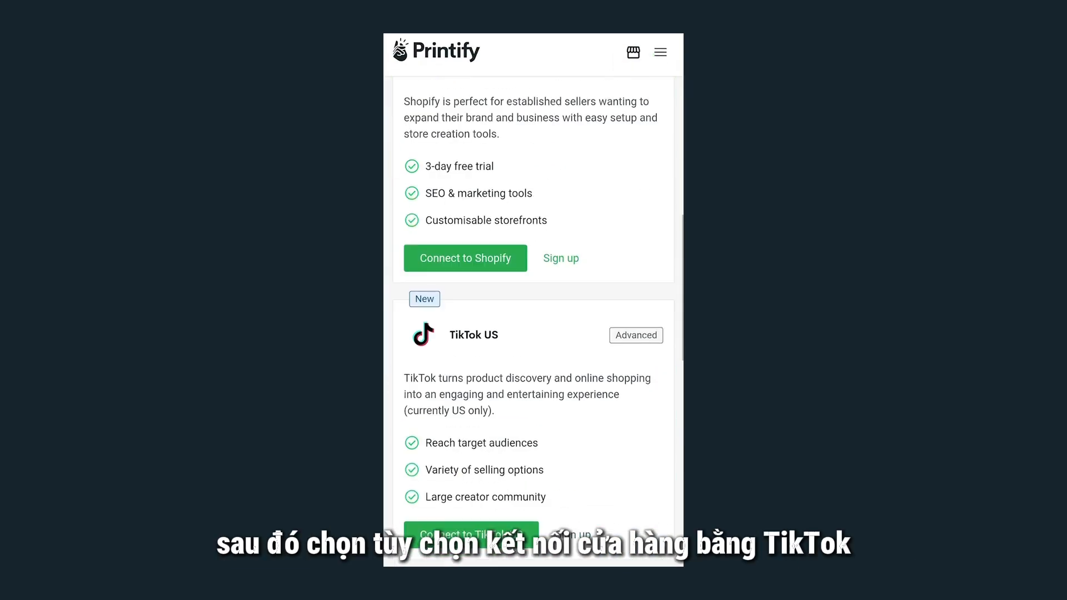
{"action": "scroll", "scroll_direction": "down", "scroll_amount": 3}
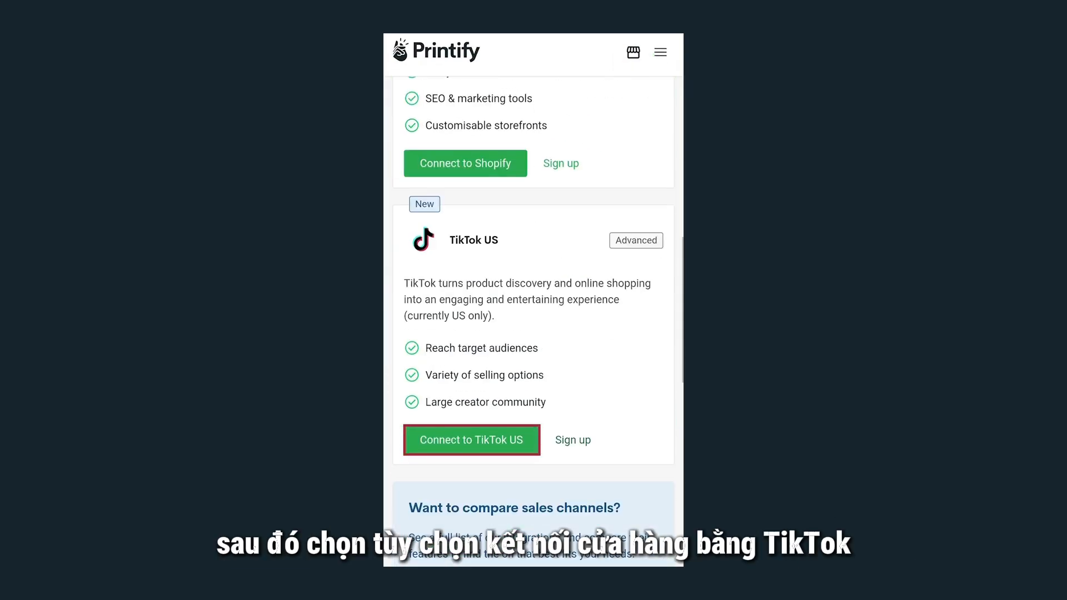
{"action": "left_click", "coordinate": [470, 439]}
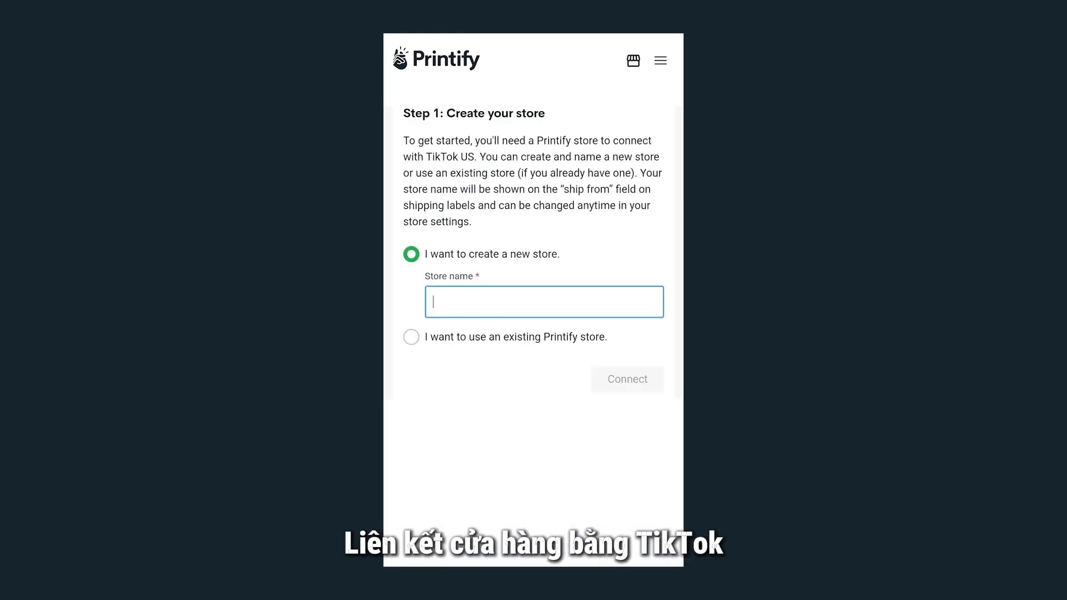
{"action": "type", "text": "Pr"}
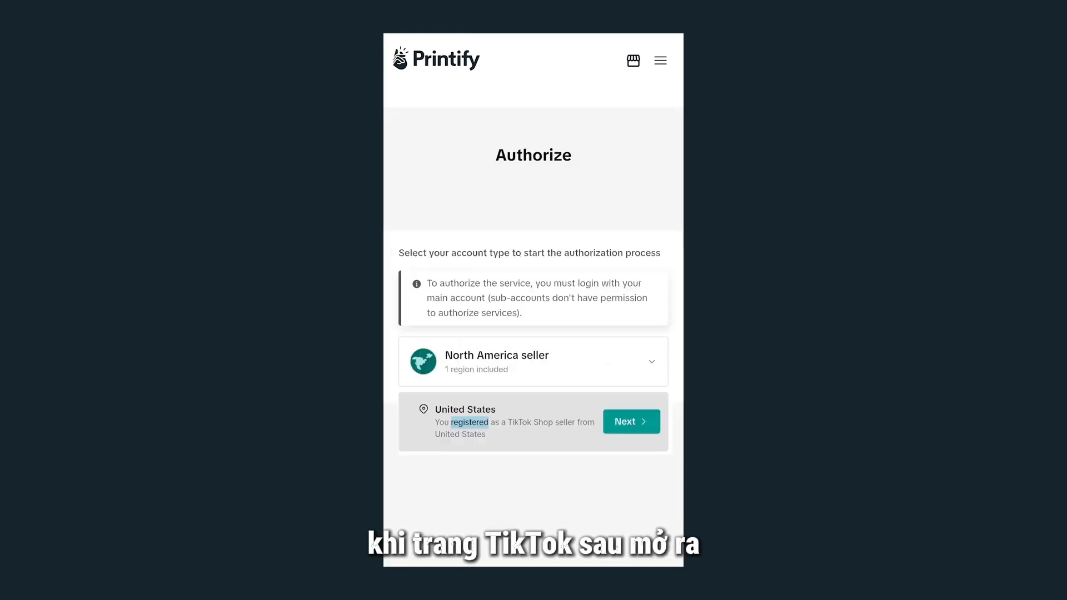
Step: Authorize the Printify app for the United States shop with a contact email
{"action": "left_click", "coordinate": [533, 361]}
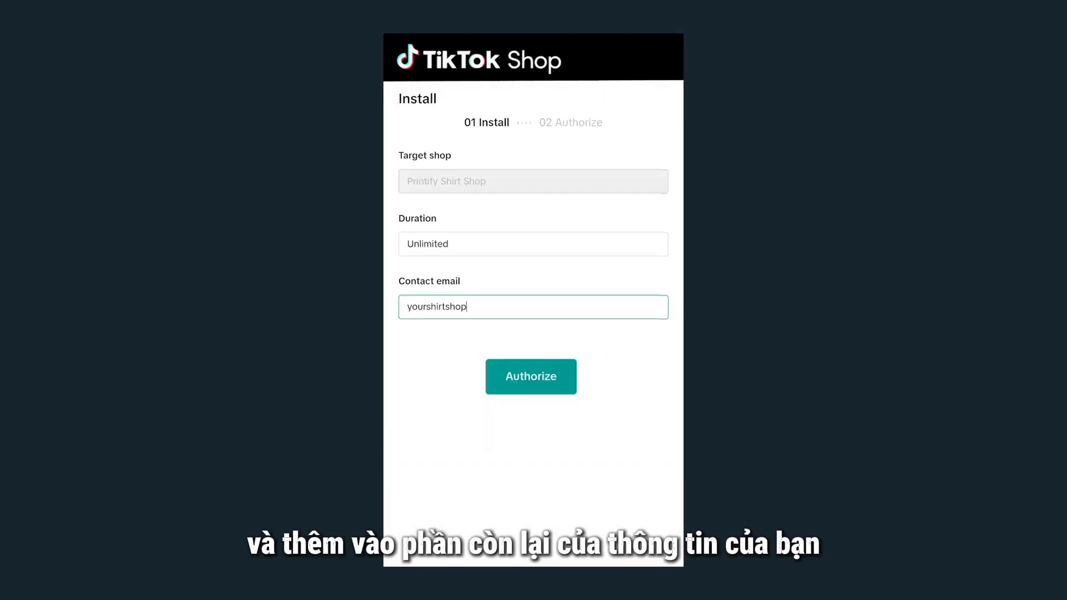
{"action": "type", "text": "@email.com"}
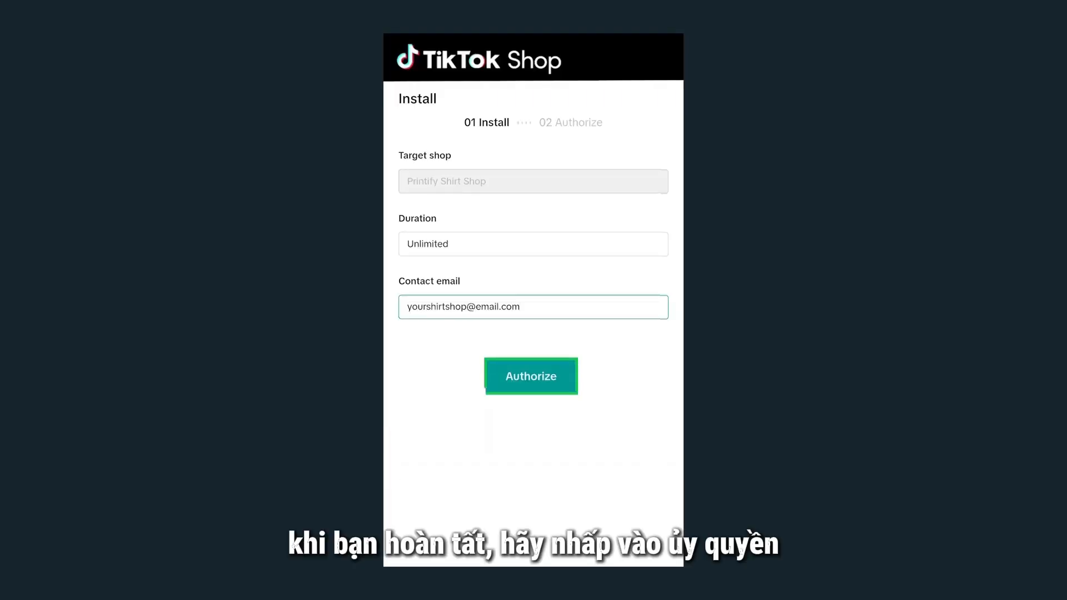
{"action": "left_click", "coordinate": [530, 376]}
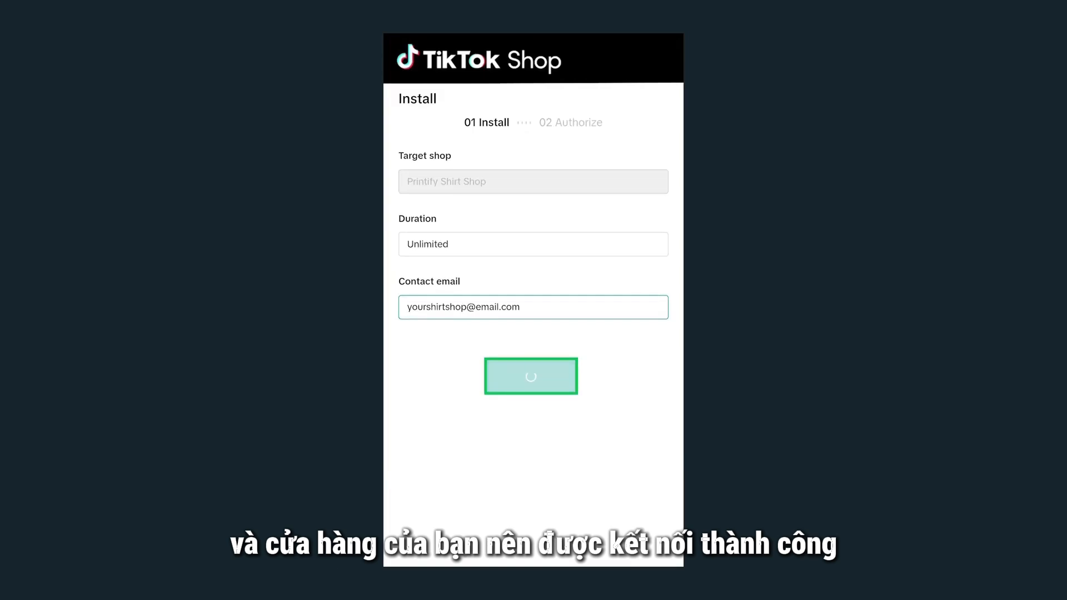
{"action": "left_click", "coordinate": [530, 376]}
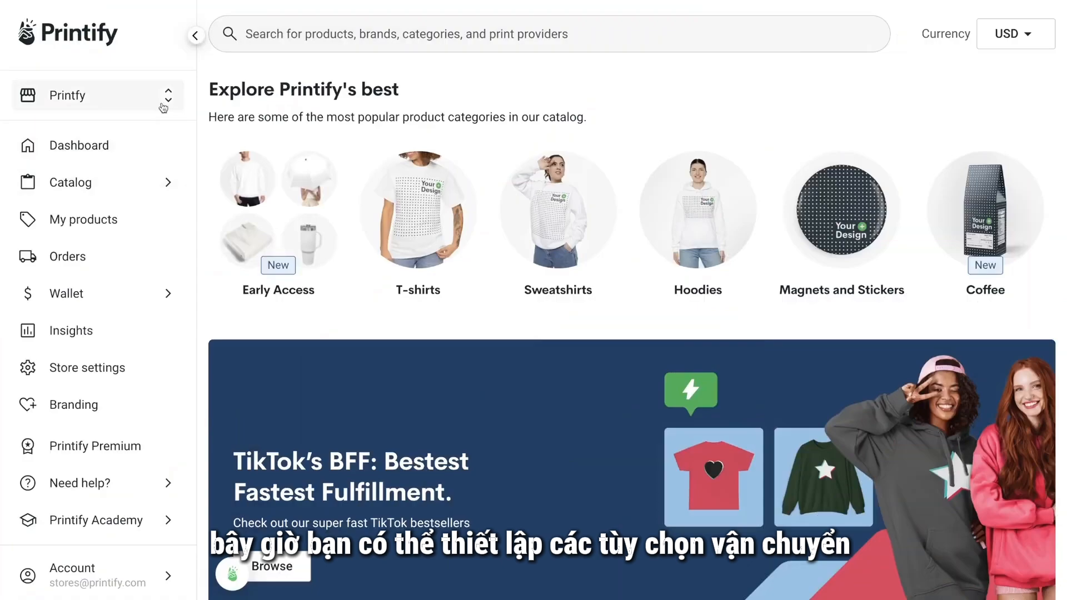
Step: Open the connected-stores switcher at the top of the Printify sidebar
{"action": "left_click", "coordinate": [95, 94]}
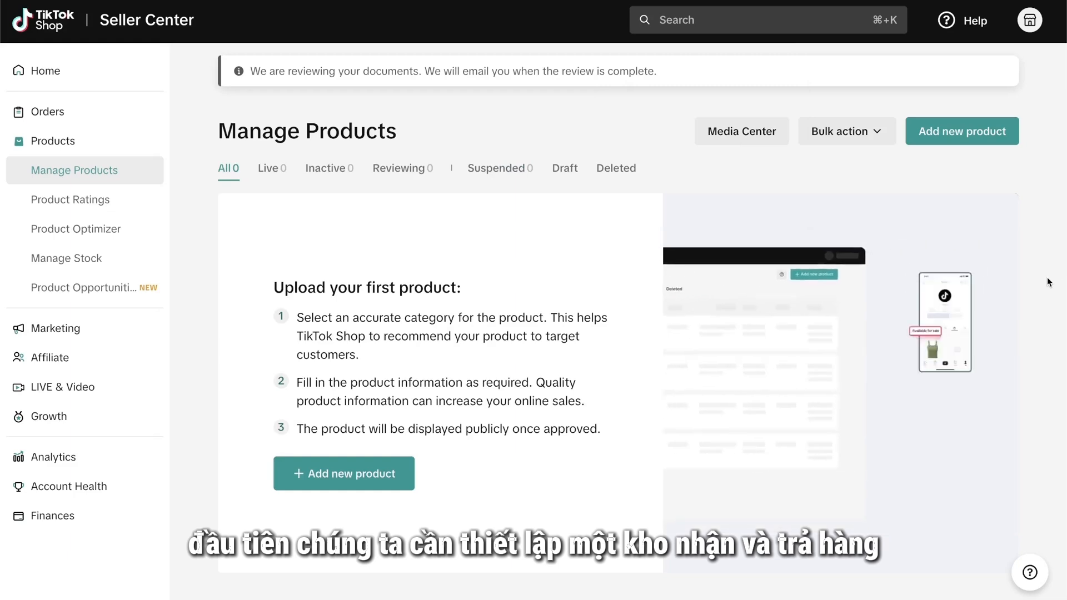
Step: Go to Warehouse Settings through the shop avatar's Account Settings
{"action": "left_click", "coordinate": [1029, 20]}
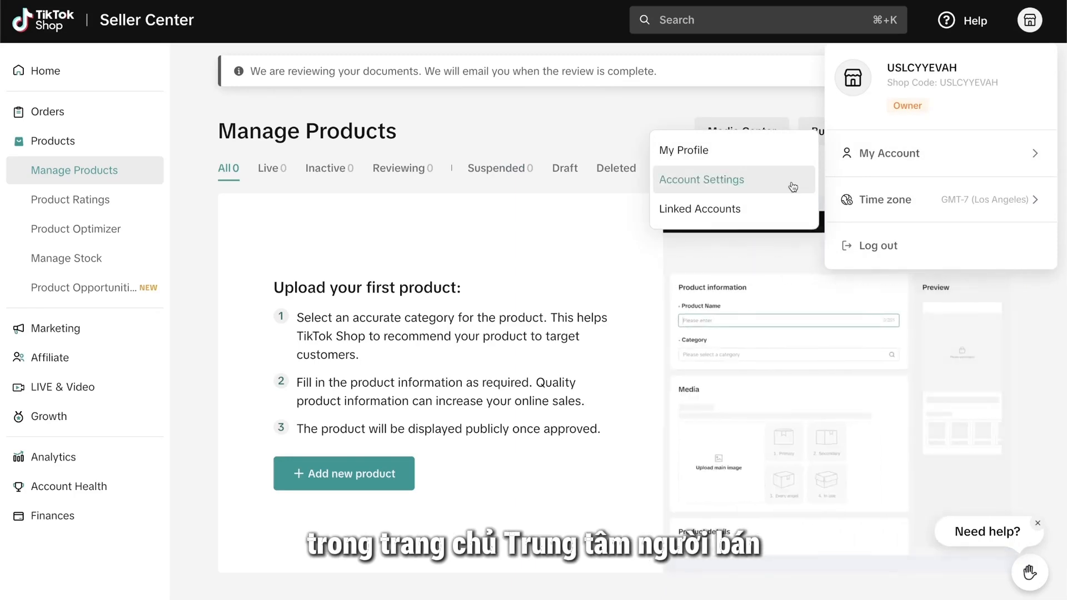
{"action": "left_click", "coordinate": [701, 179]}
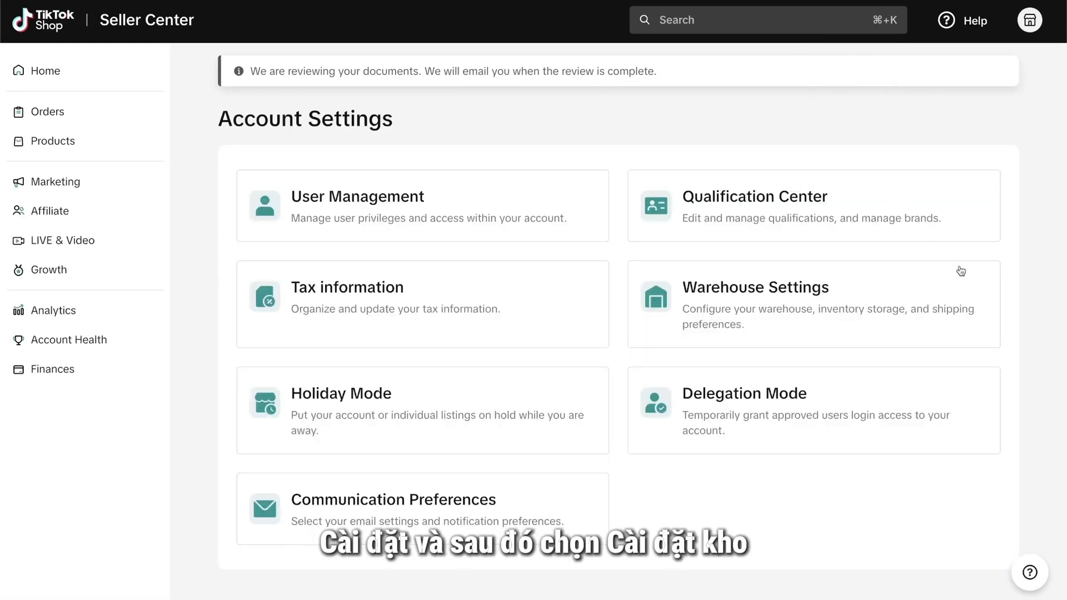
{"action": "left_click", "coordinate": [755, 287]}
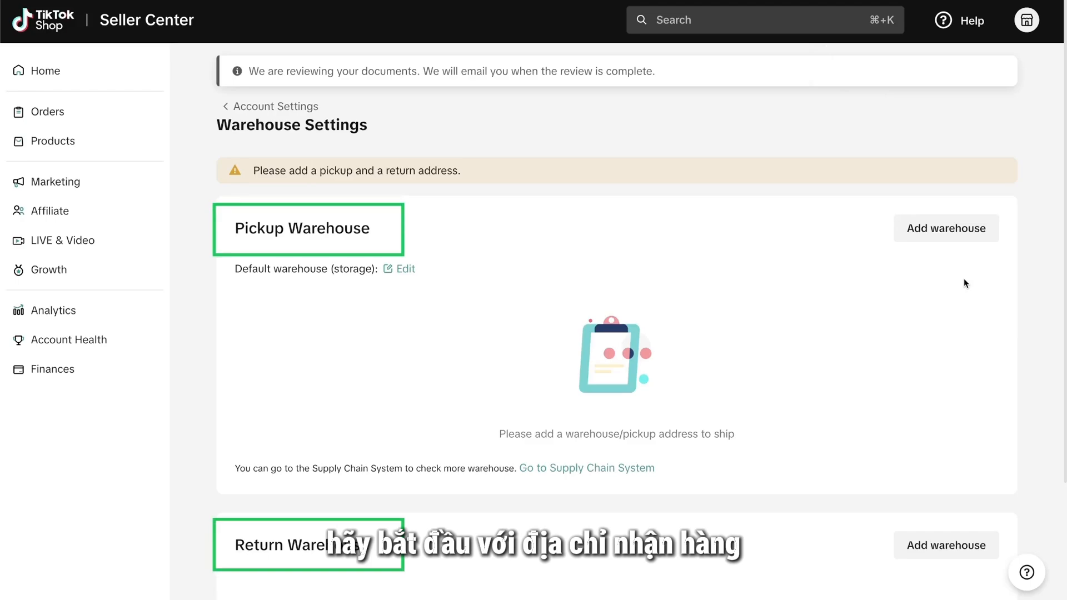
Step: Save a Printify Products pickup warehouse for John Doe at 4005 Campus Drive, Fort Worth, TX
{"action": "left_click", "coordinate": [945, 228]}
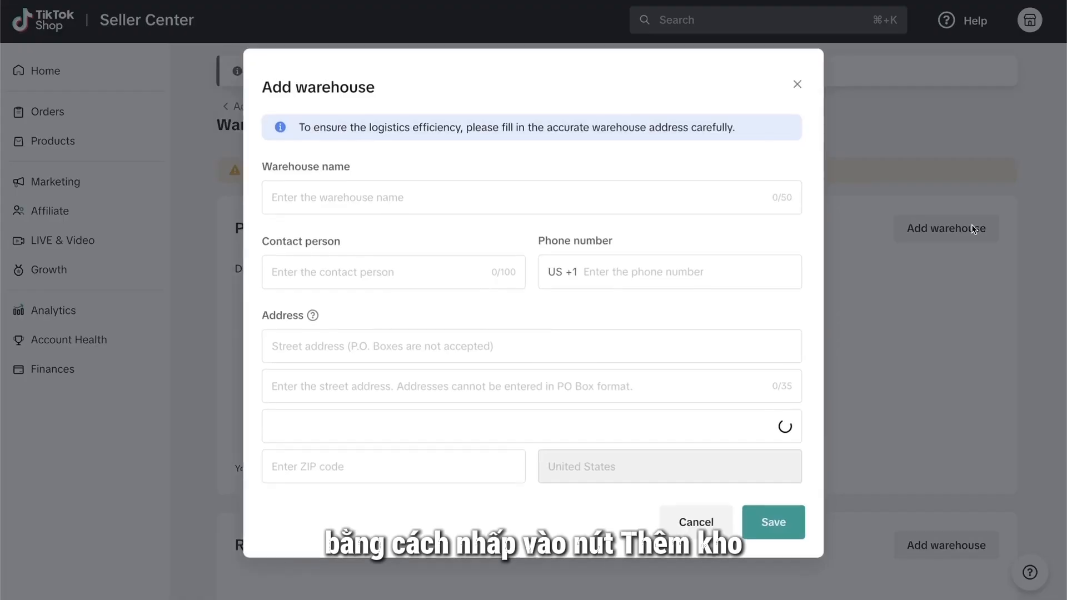
{"action": "type", "text": "Printify Products"}
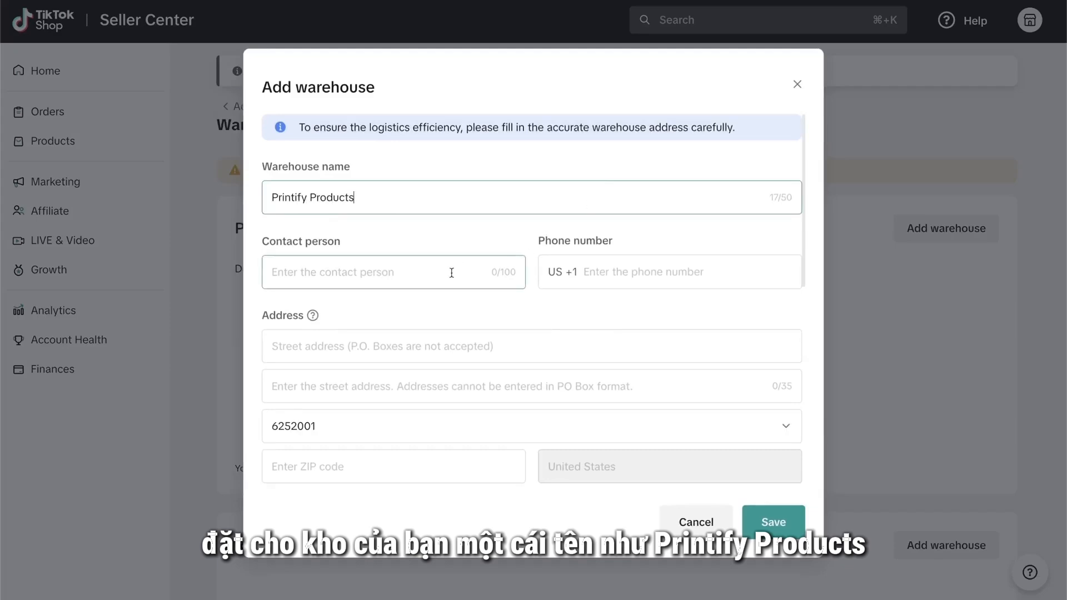
{"action": "type", "text": "John Doe"}
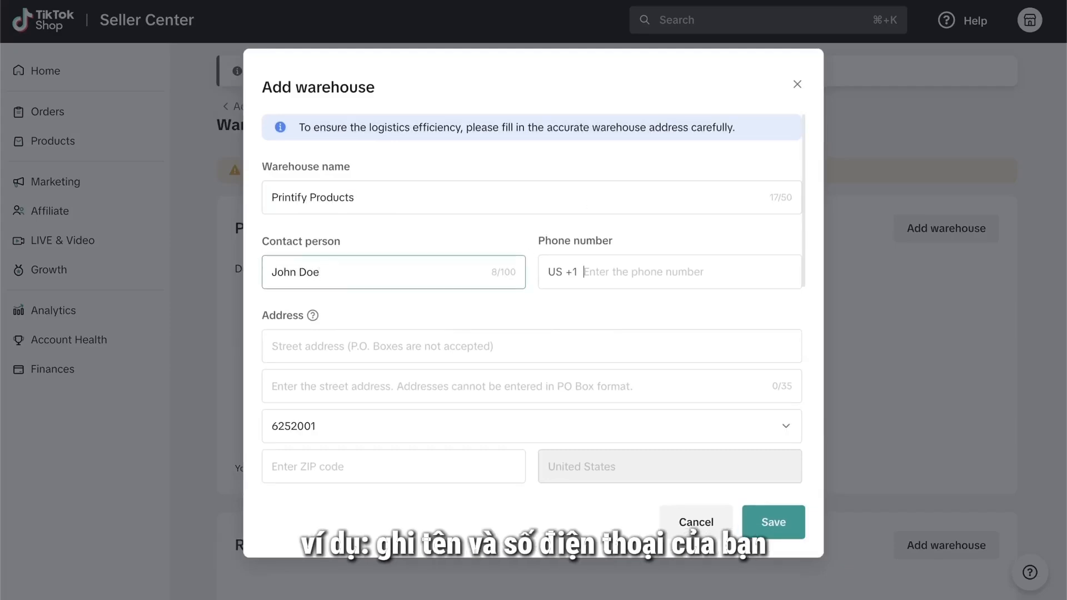
{"action": "type", "text": "5550003678"}
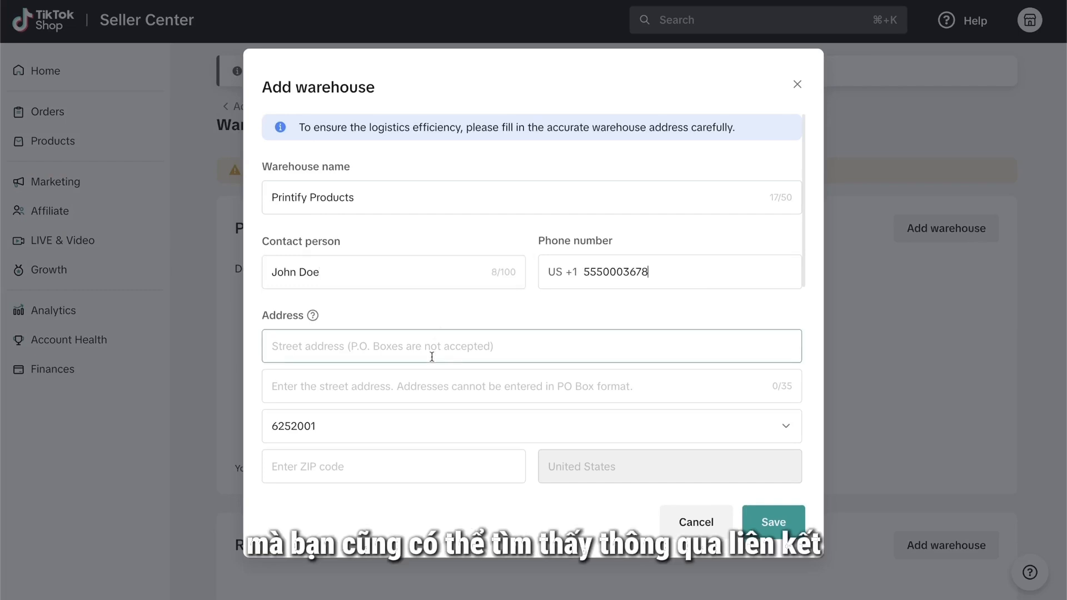
{"action": "type", "text": "4005 Campus Drive Fort Worth, TX 76"}
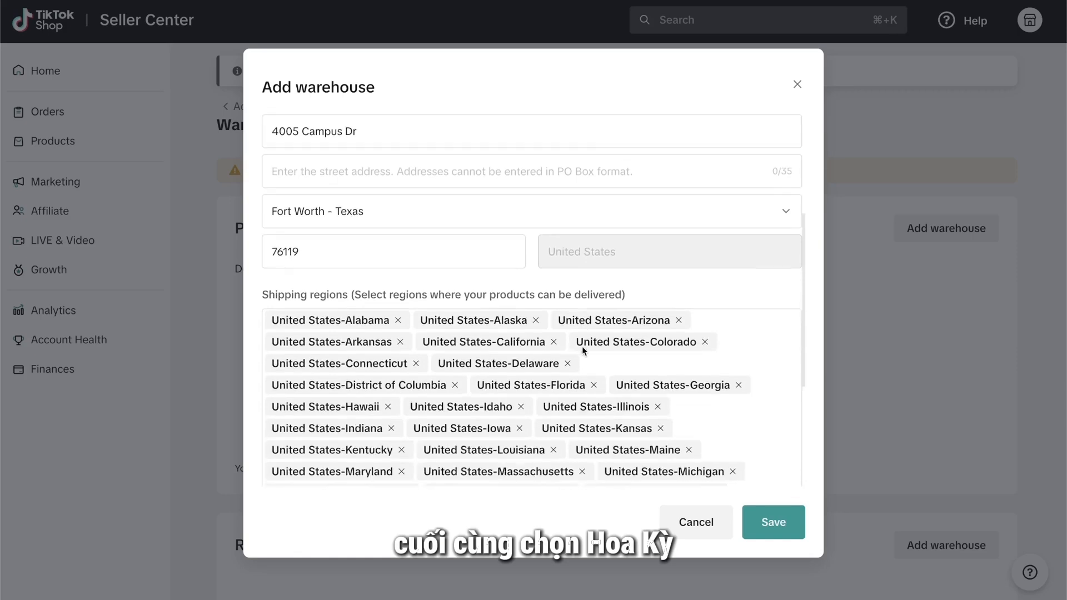
{"action": "scroll", "scroll_direction": "down", "scroll_amount": 3}
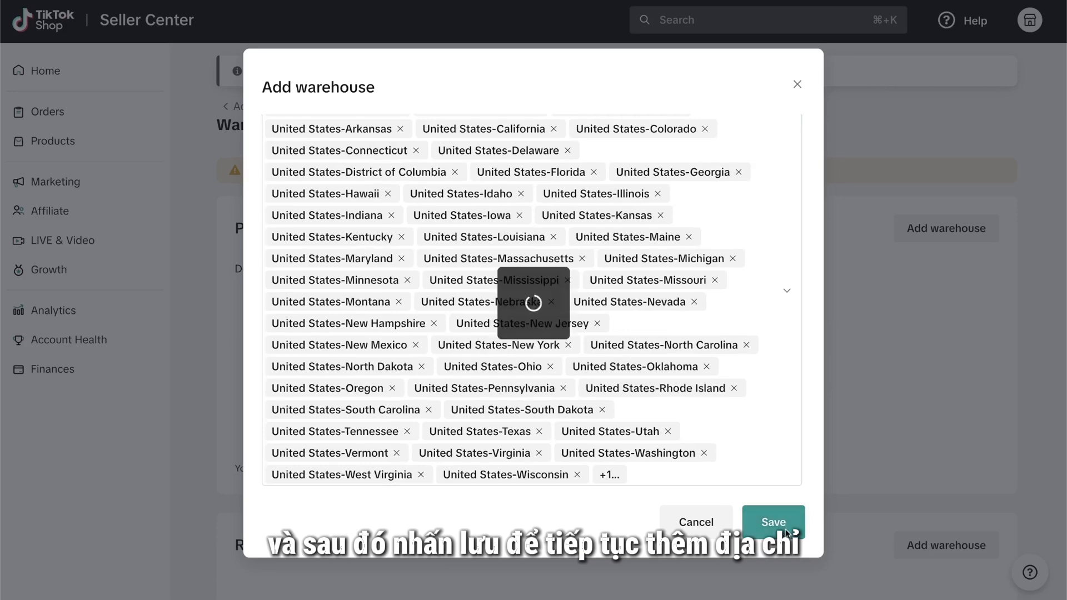
{"action": "left_click", "coordinate": [773, 522]}
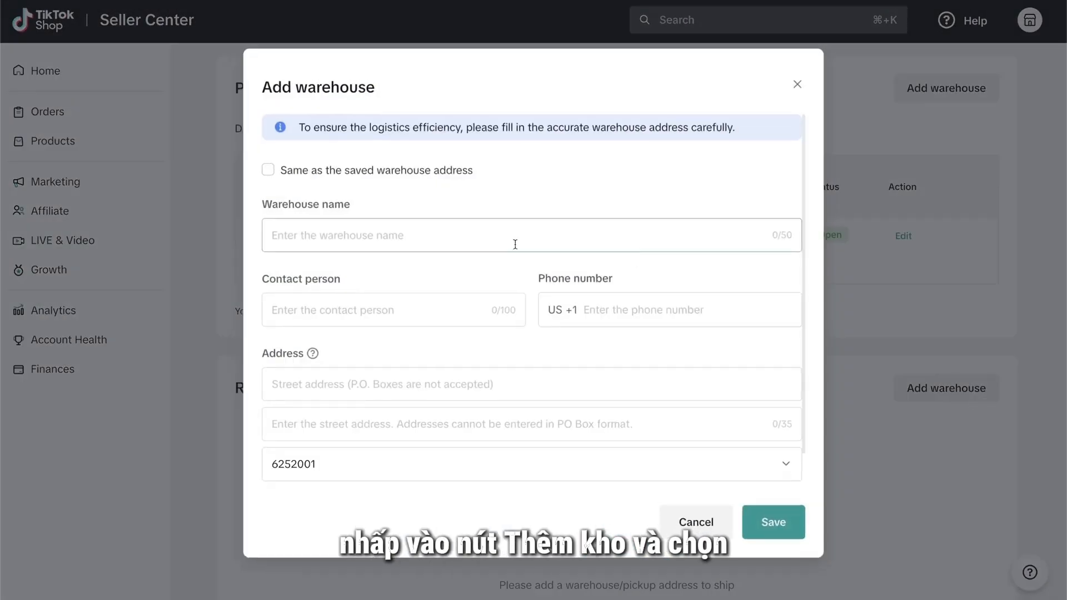
Step: Reuse the saved Printify Products address as the return warehouse and save it
{"action": "left_click", "coordinate": [268, 169]}
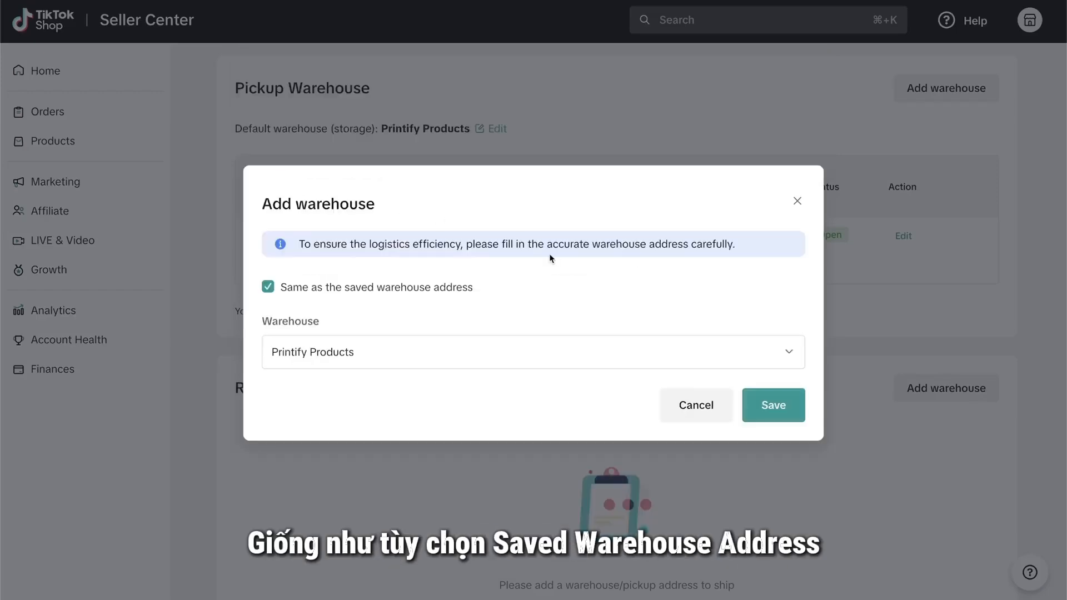
{"action": "left_click", "coordinate": [772, 405]}
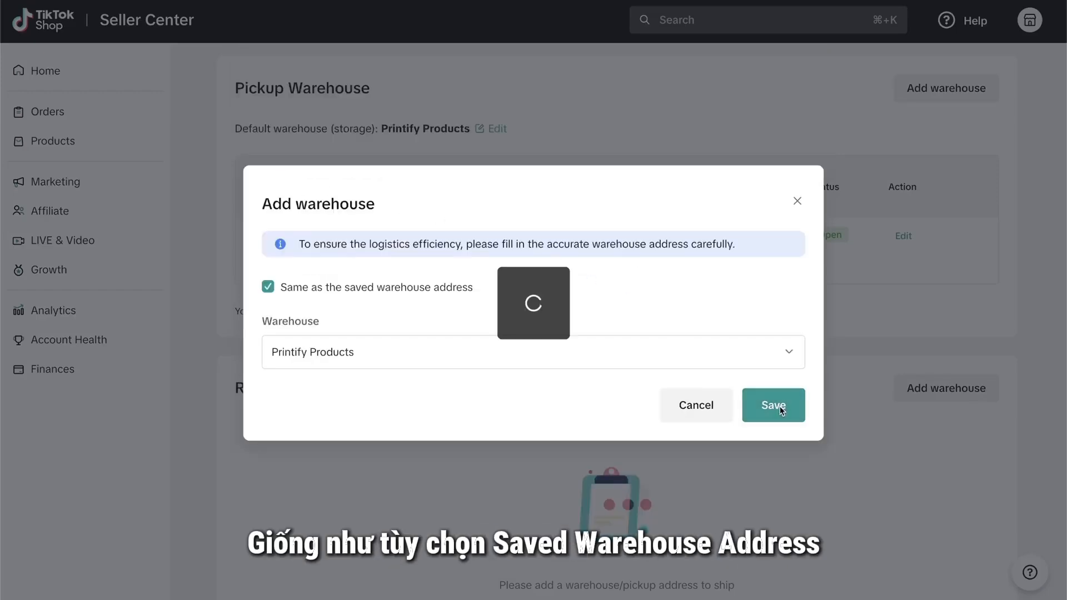
{"action": "left_click", "coordinate": [772, 405]}
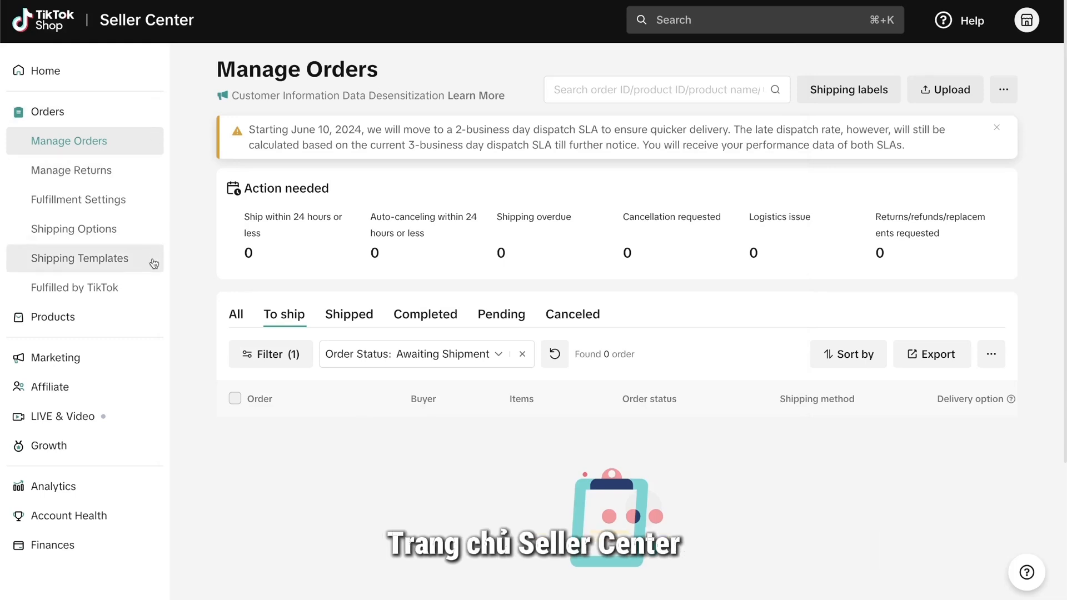
Step: Create a new shipping template from scratch named T-shirts
{"action": "left_click", "coordinate": [80, 258]}
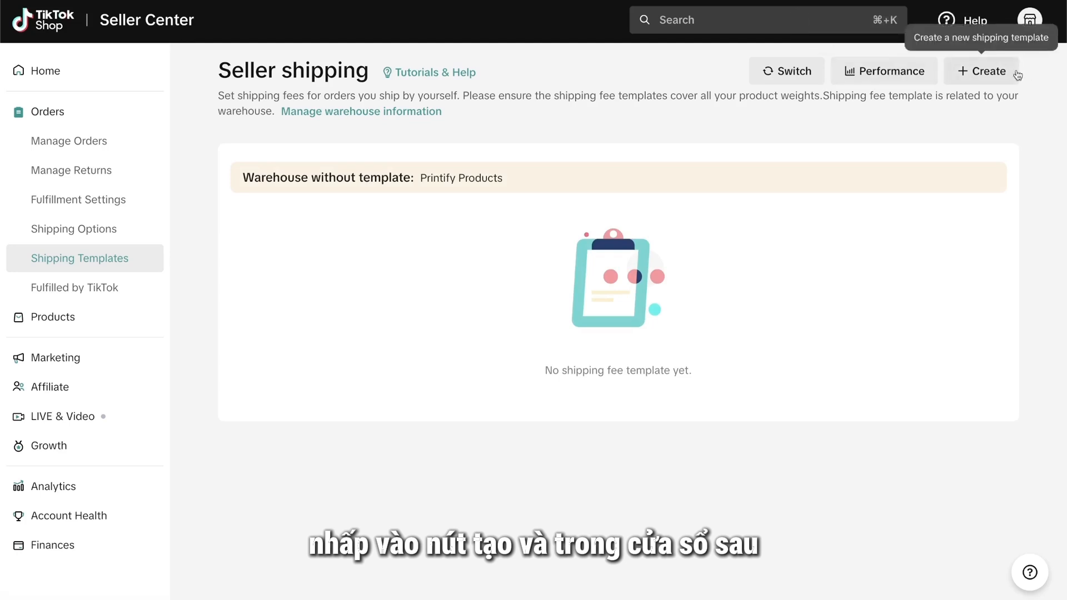
{"action": "left_click", "coordinate": [982, 70]}
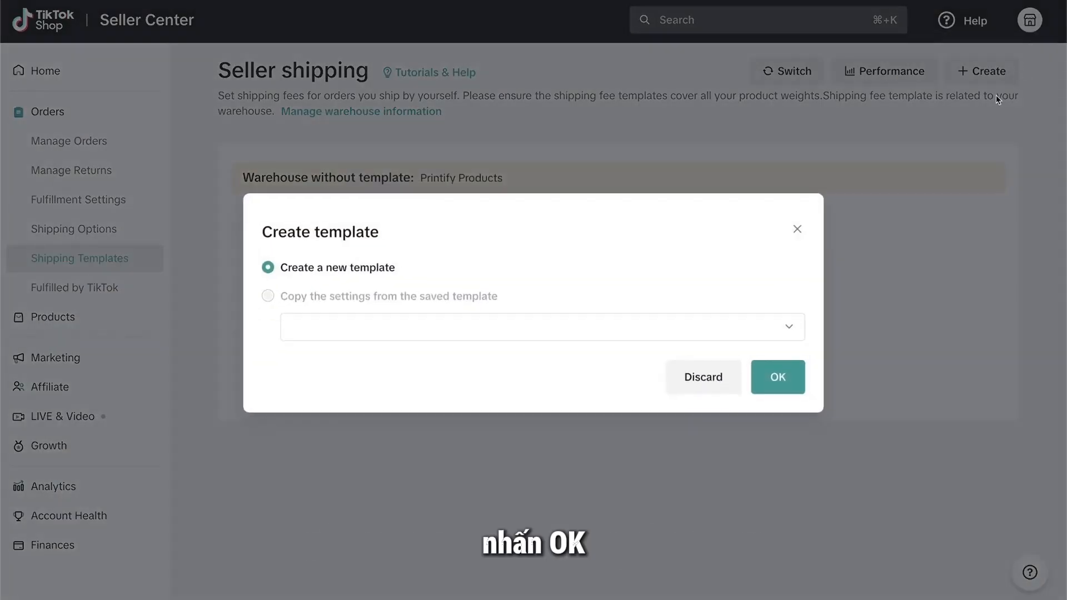
{"action": "left_click", "coordinate": [776, 377]}
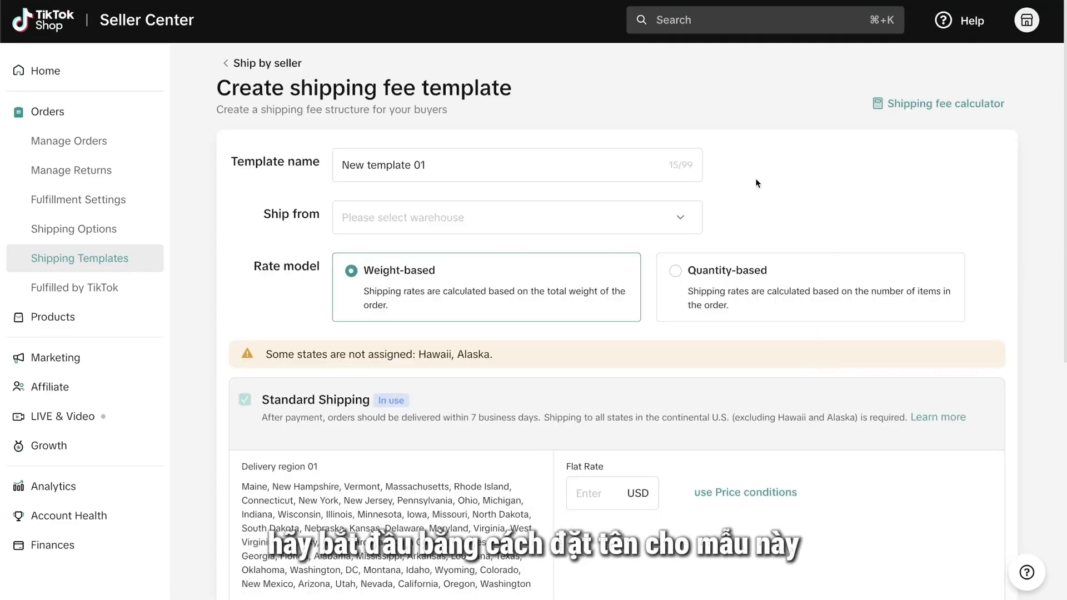
{"action": "type", "text": "T"}
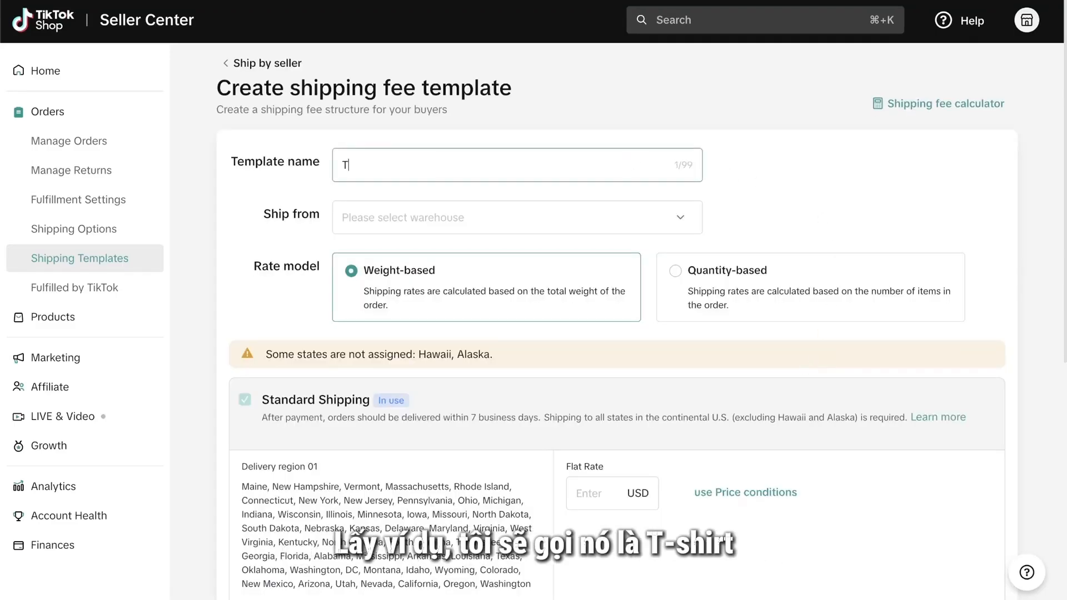
{"action": "type", "text": "-shirts"}
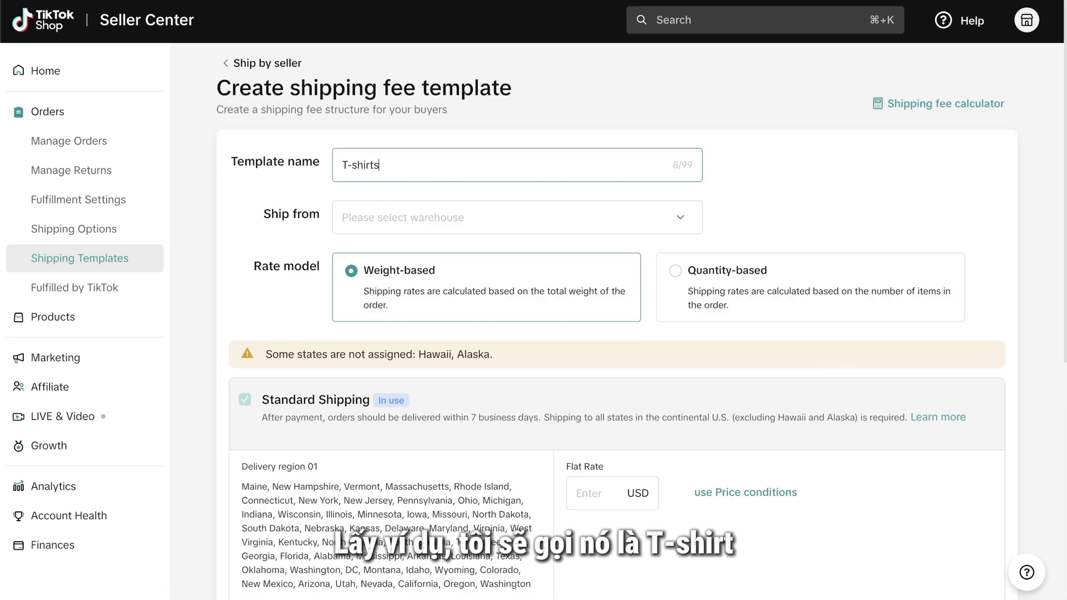
Step: Ship the template from Printify Products using quantity-based rates
{"action": "left_click", "coordinate": [516, 217]}
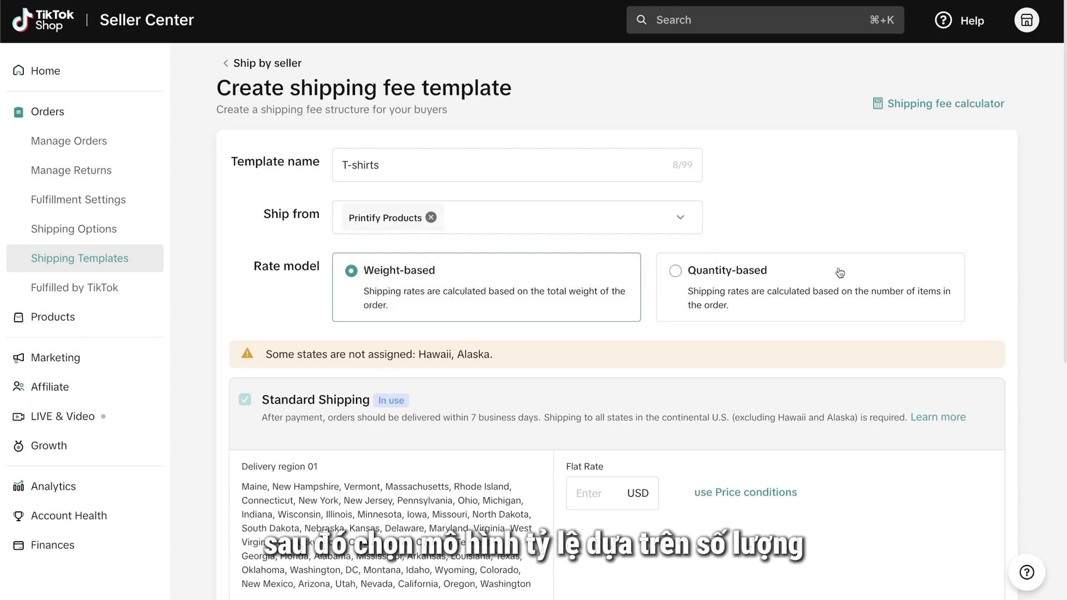
{"action": "left_click", "coordinate": [675, 270]}
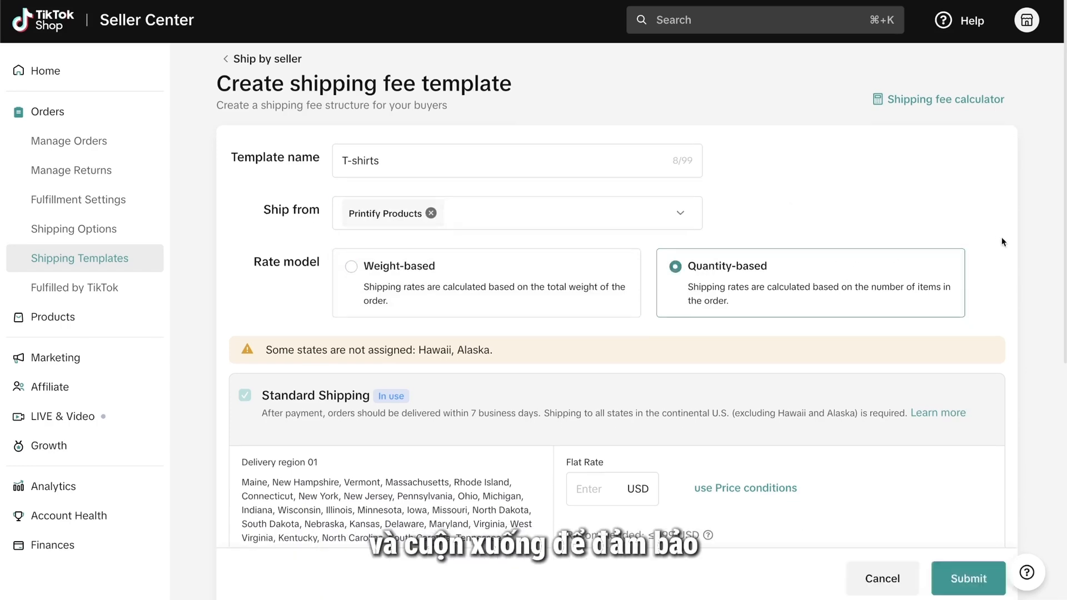
{"action": "scroll", "scroll_direction": "down", "scroll_amount": 3}
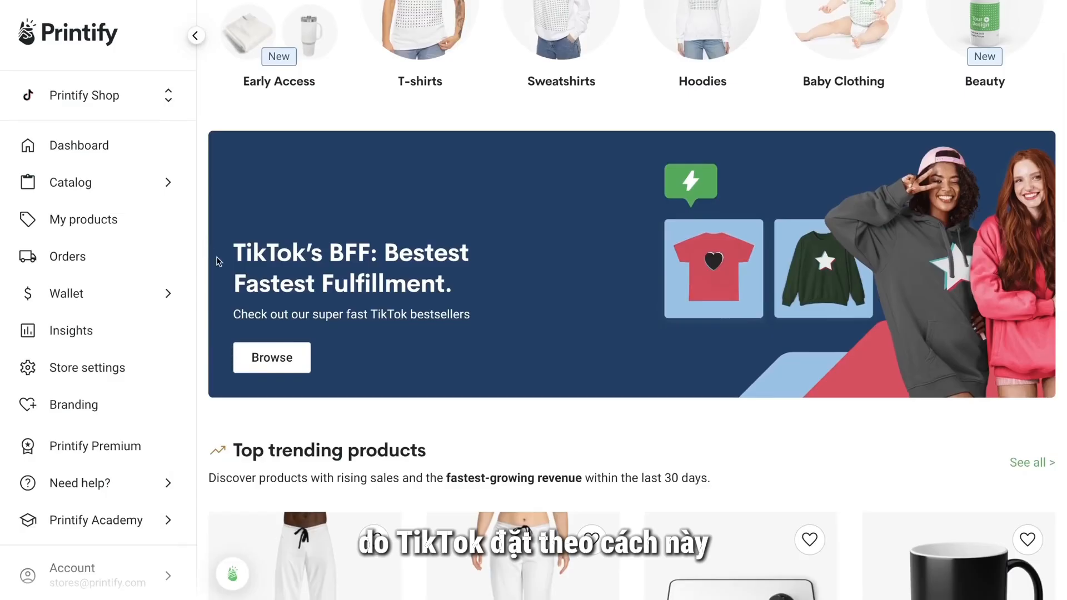
{"action": "left_click", "coordinate": [271, 357]}
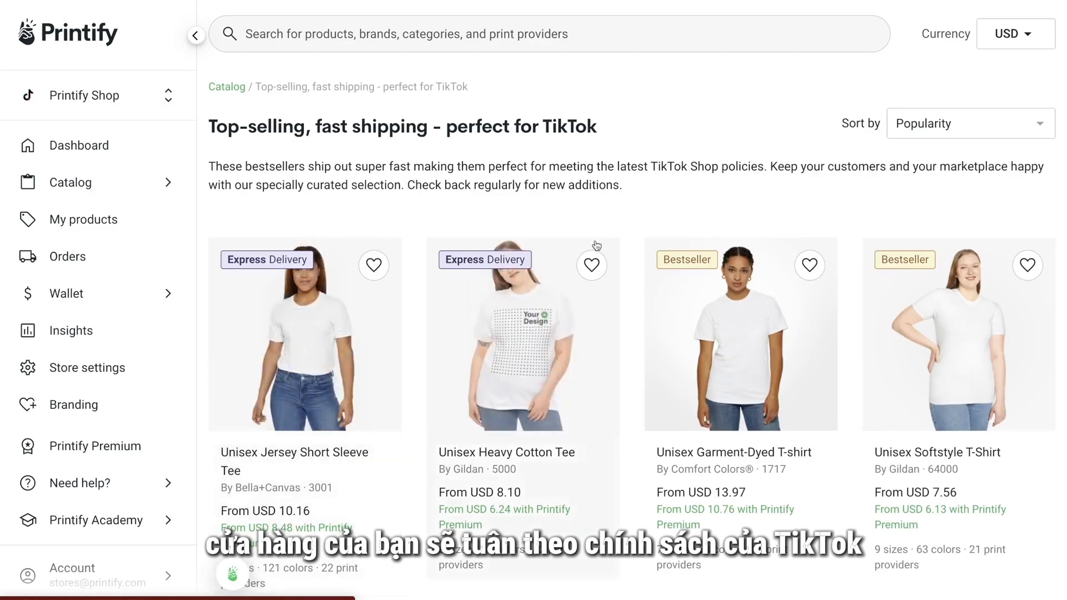
{"action": "left_click_drag", "start_coordinate": [648, 166], "coordinate": [754, 166]}
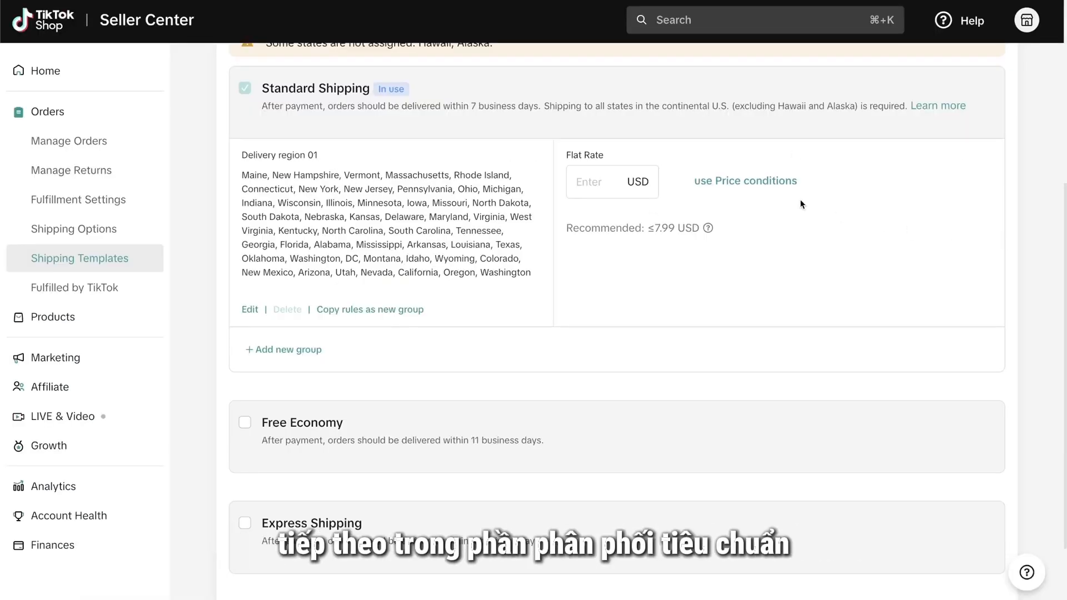
Step: Set a 0 flat rate and add a Hawaii and Alaska delivery region
{"action": "type", "text": "0"}
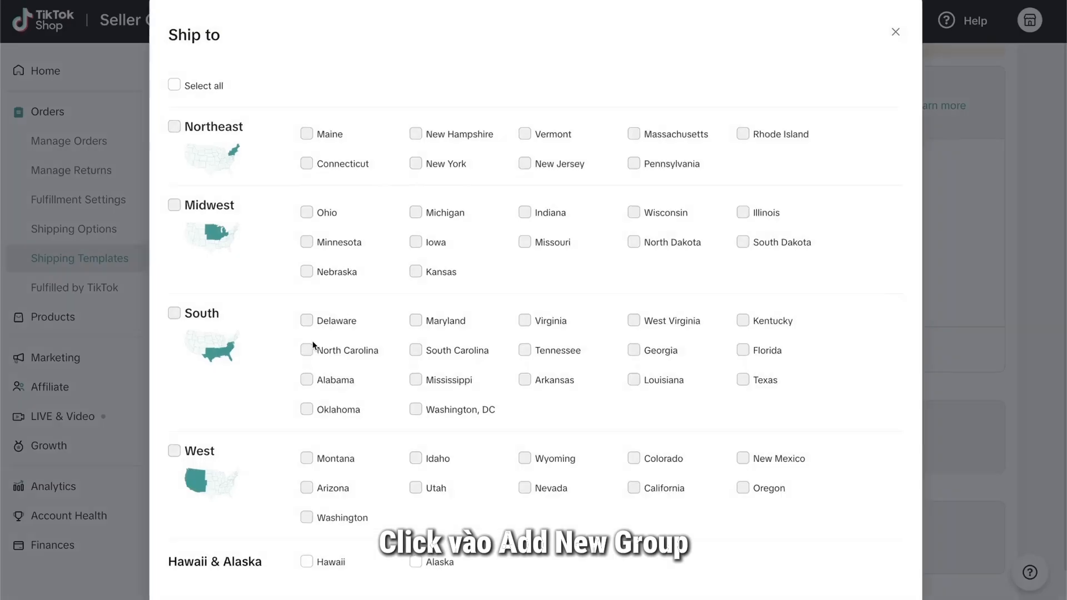
{"action": "scroll", "scroll_direction": "down", "scroll_amount": 3}
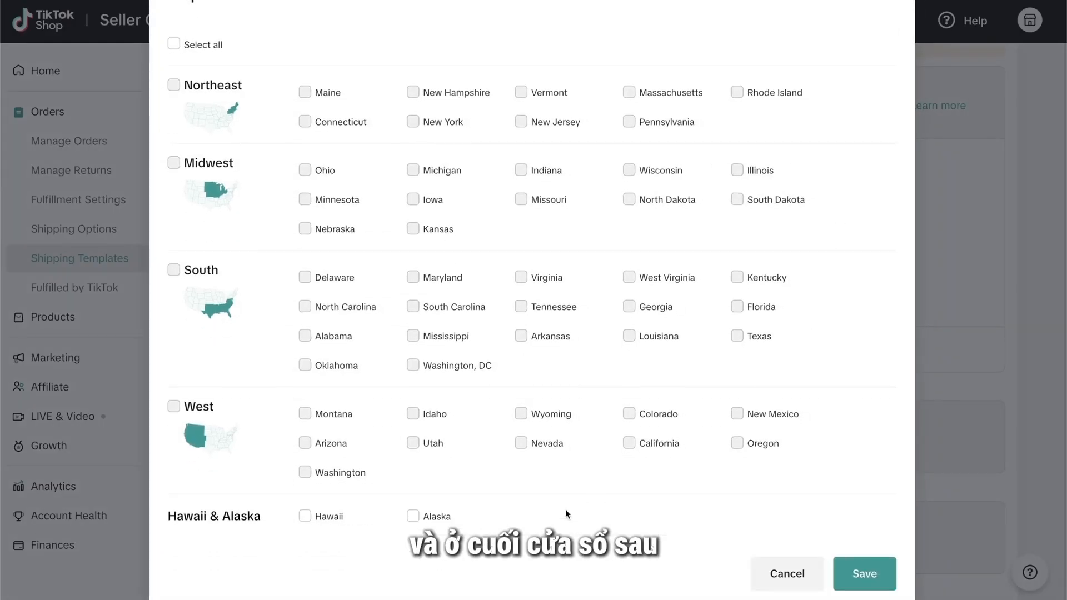
{"action": "left_click", "coordinate": [303, 515]}
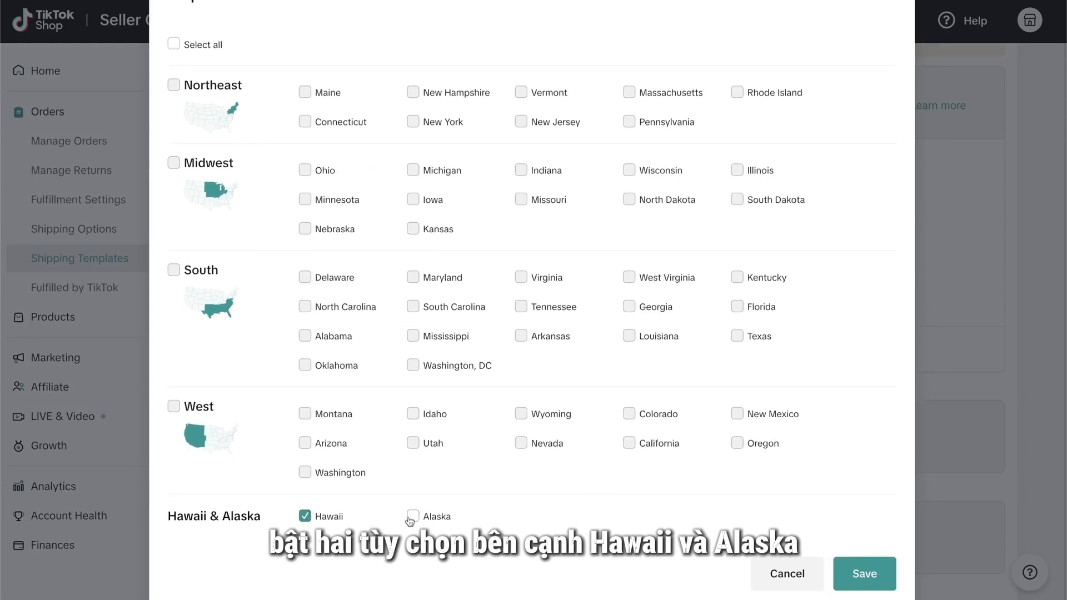
{"action": "left_click", "coordinate": [412, 516]}
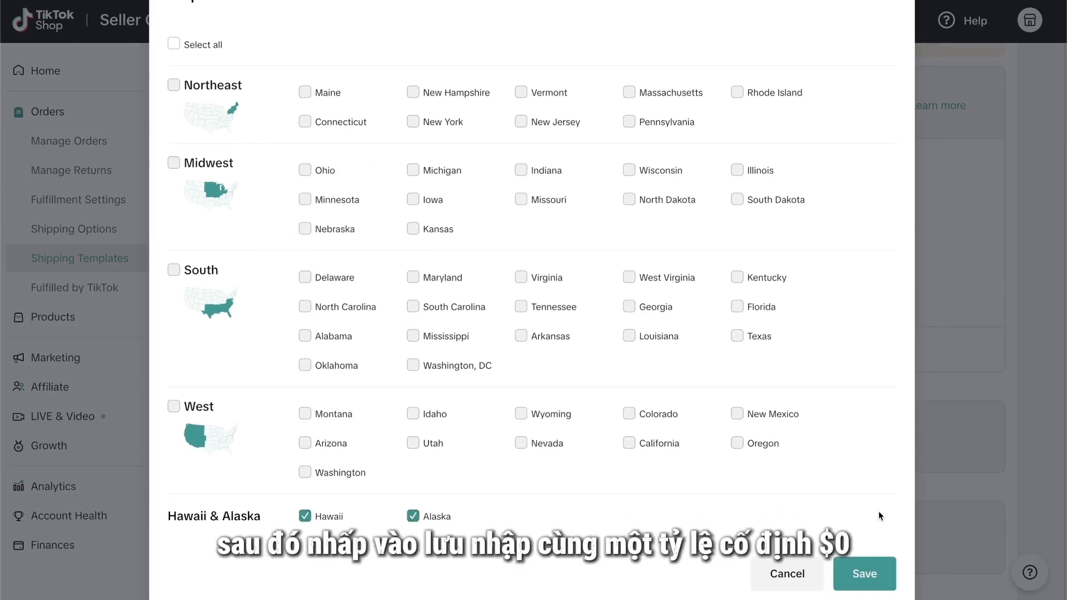
{"action": "left_click", "coordinate": [863, 573]}
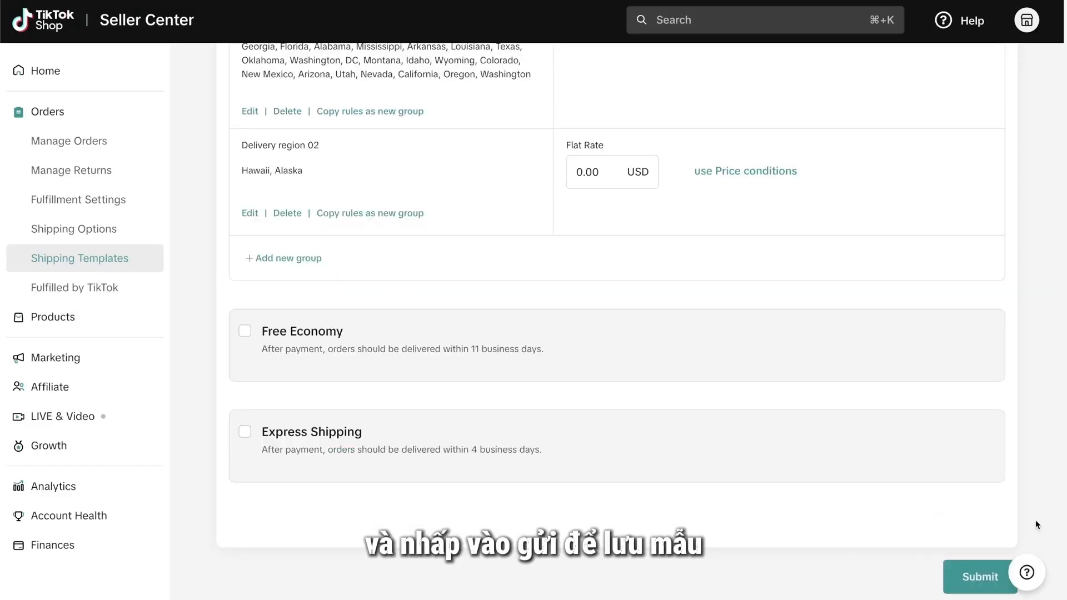
Step: Submit the T-shirts template, then select Seller shipping under Shipping Options
{"action": "left_click", "coordinate": [979, 576]}
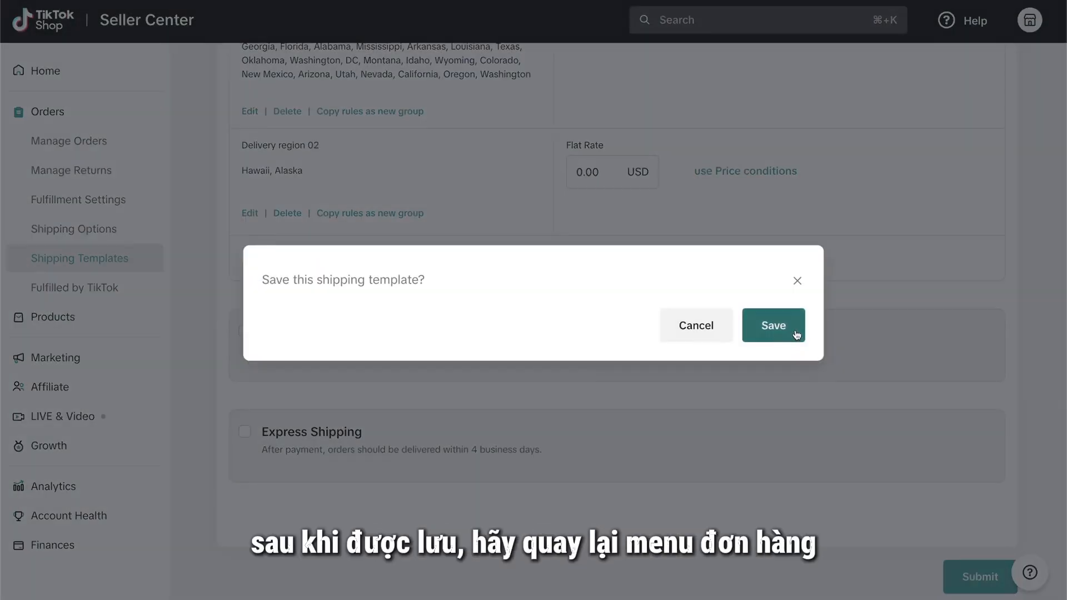
{"action": "left_click", "coordinate": [773, 325]}
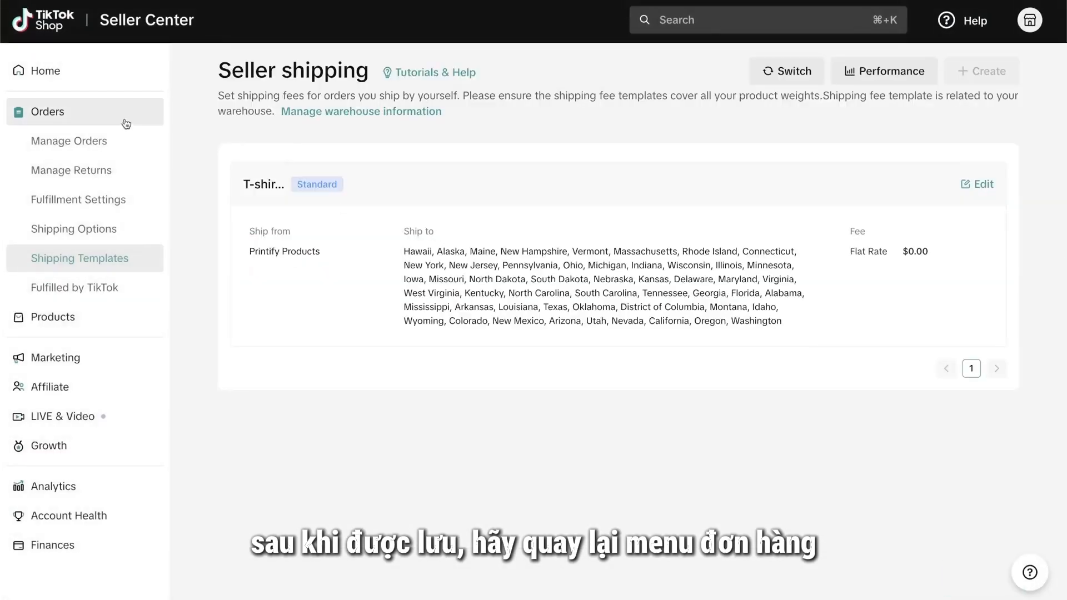
{"action": "left_click", "coordinate": [74, 228]}
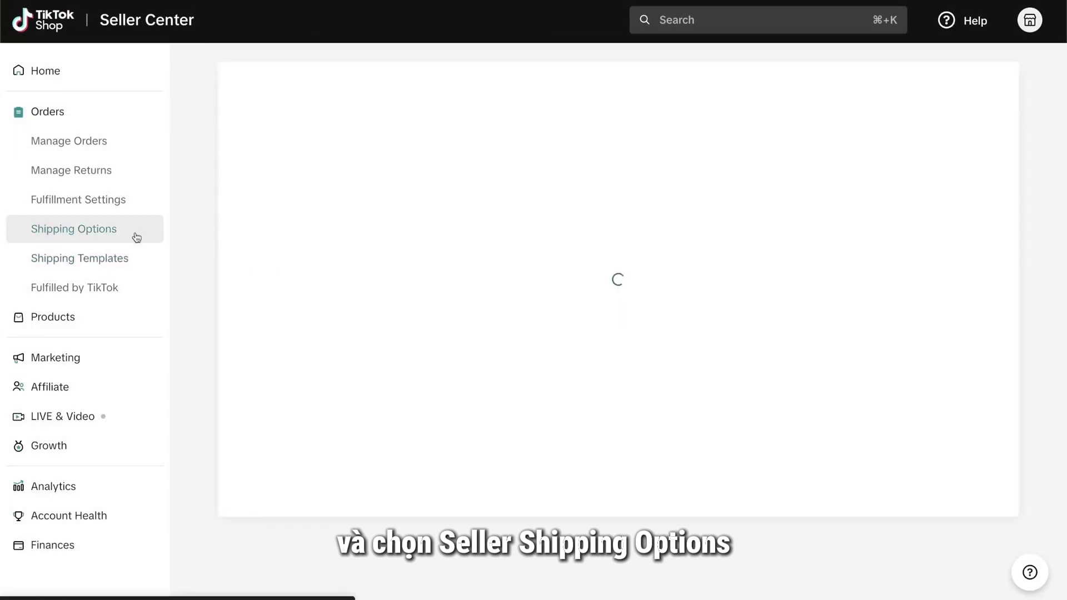
{"action": "left_click", "coordinate": [74, 229]}
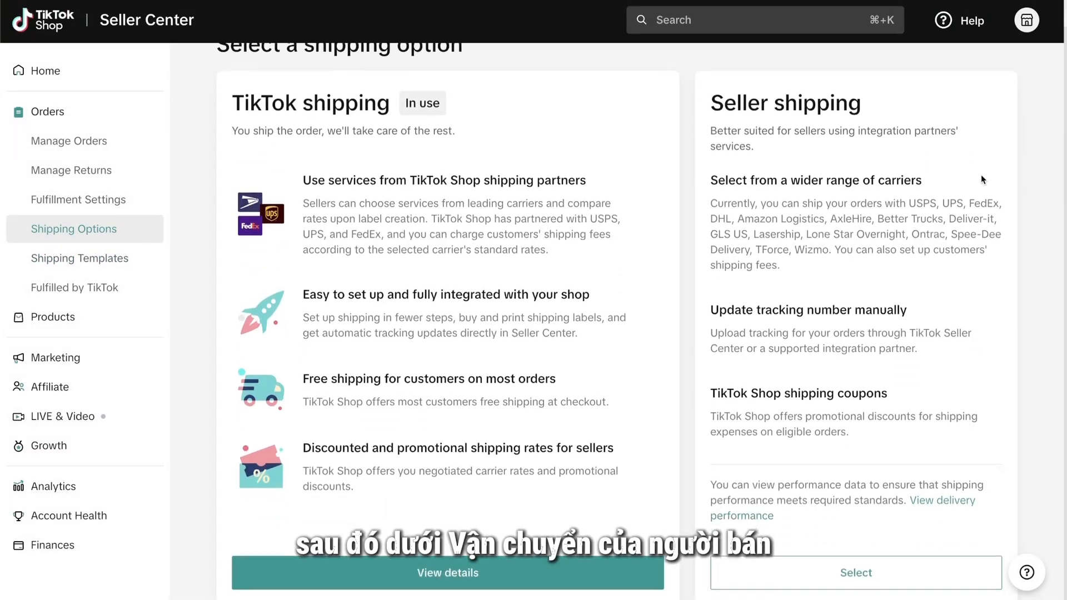
{"action": "left_click", "coordinate": [854, 572]}
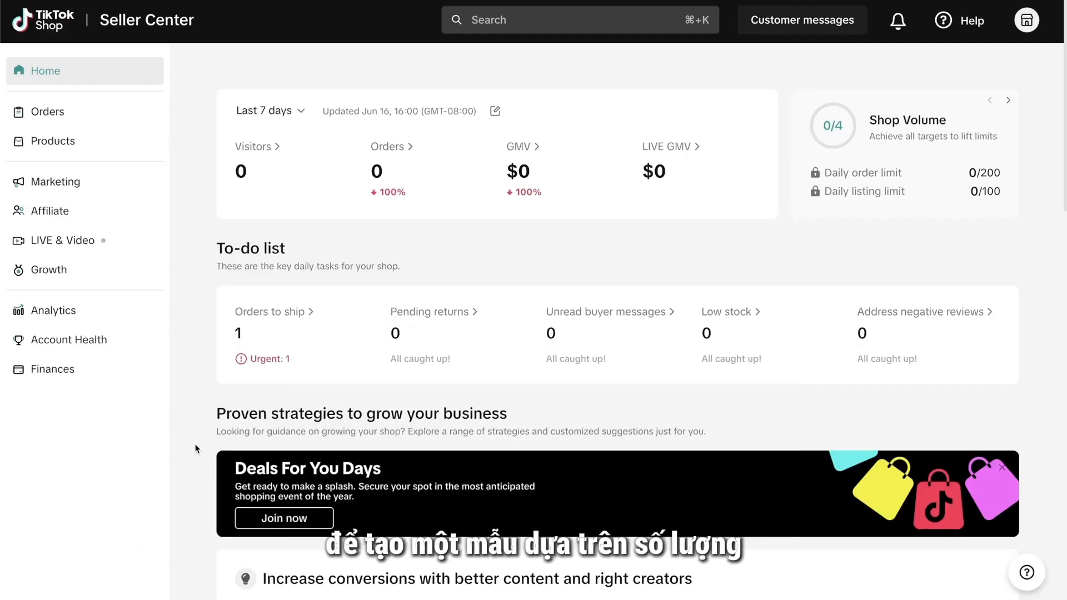
{"action": "mouse_move", "coordinate": [160, 100]}
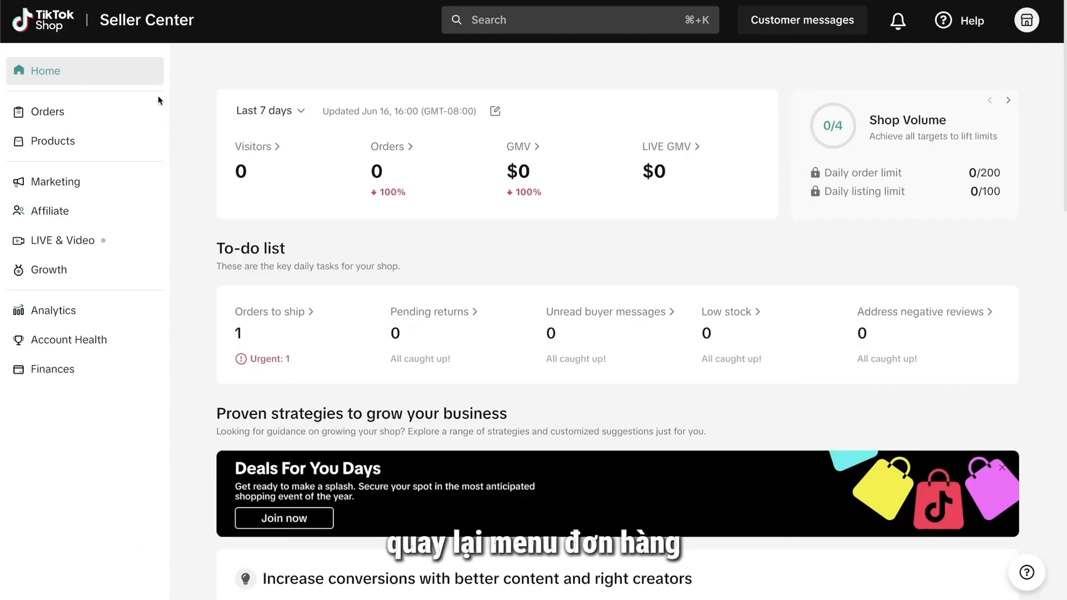
Step: Go to the shipping templates page and confirm starting a brand-new template
{"action": "left_click", "coordinate": [47, 112]}
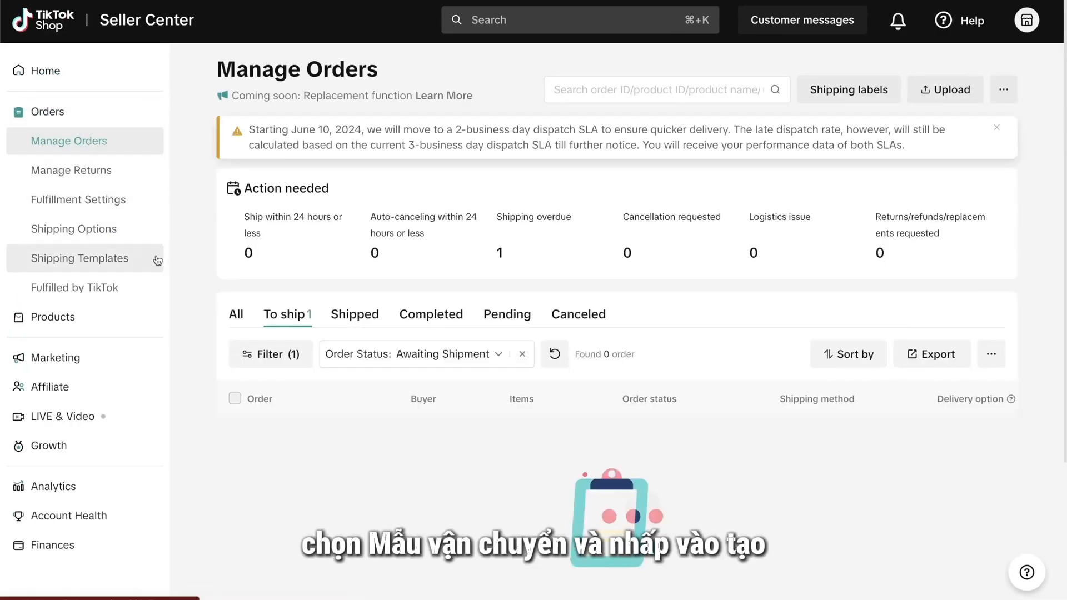
{"action": "left_click", "coordinate": [982, 70]}
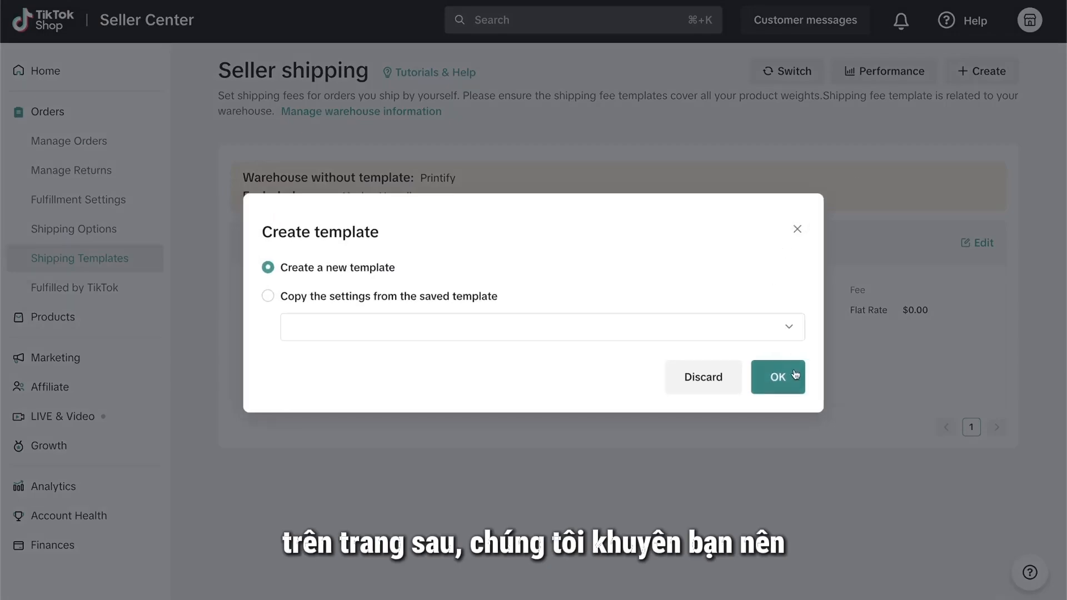
{"action": "left_click", "coordinate": [777, 377]}
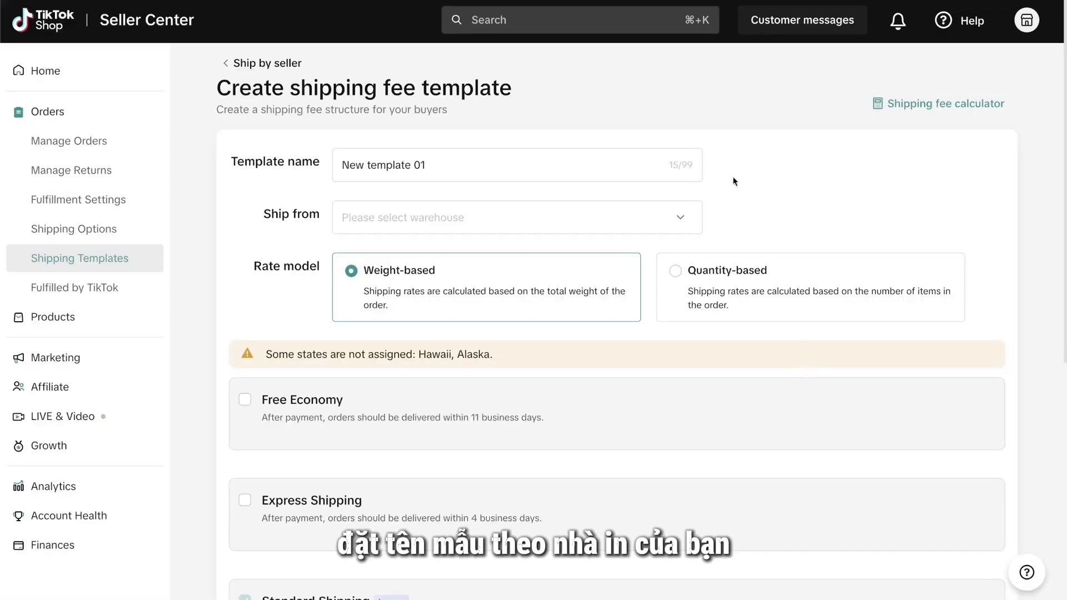
Step: Name it Monster Digital, ship from Printify, and use quantity-based rates
{"action": "type", "text": "Monster"}
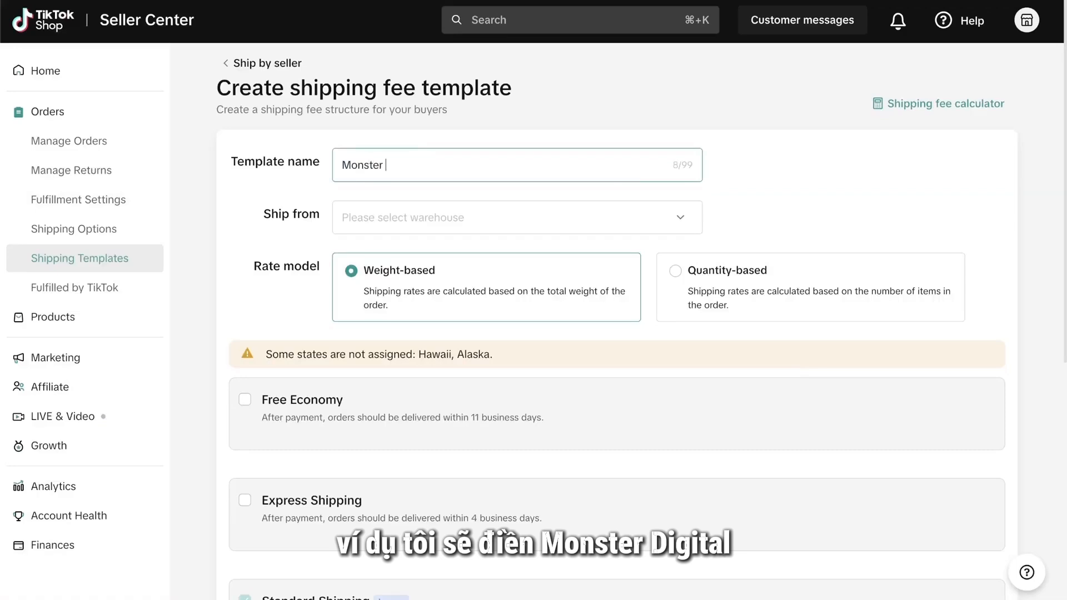
{"action": "type", "text": "Digital"}
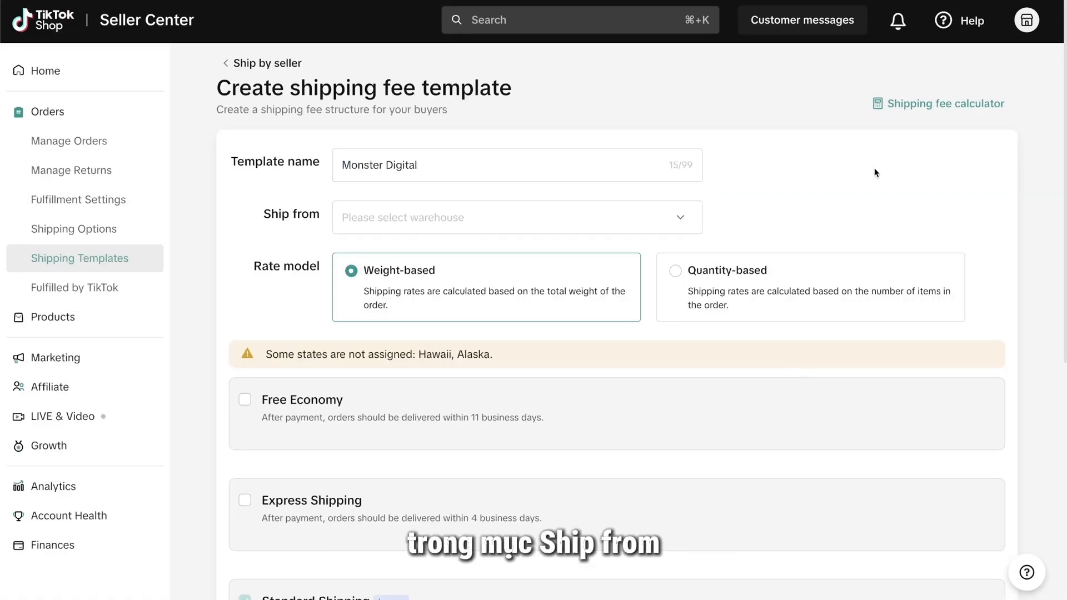
{"action": "left_click", "coordinate": [517, 217]}
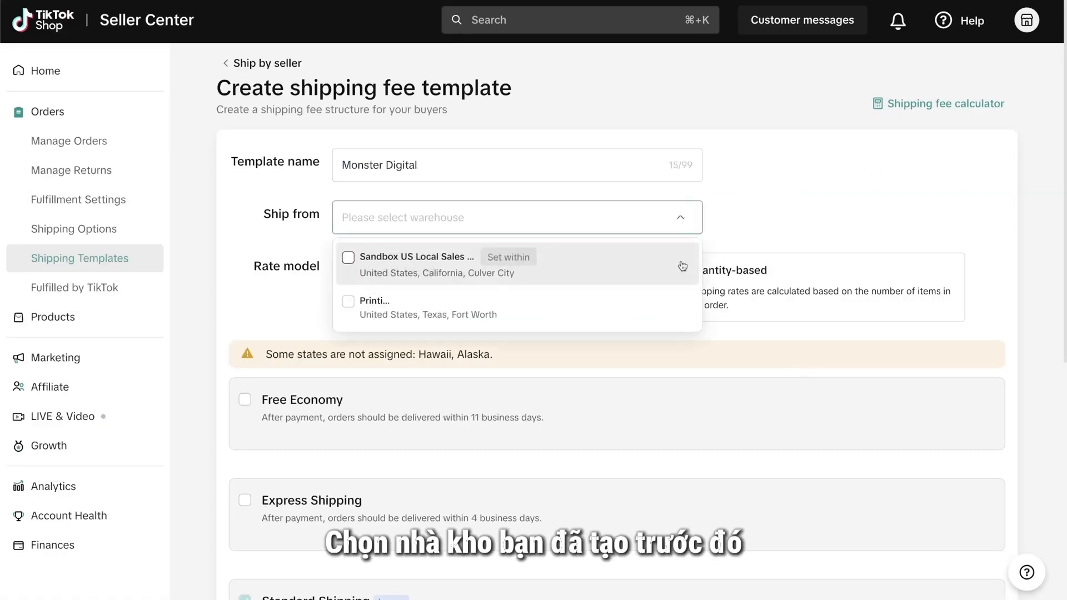
{"action": "left_click", "coordinate": [374, 301]}
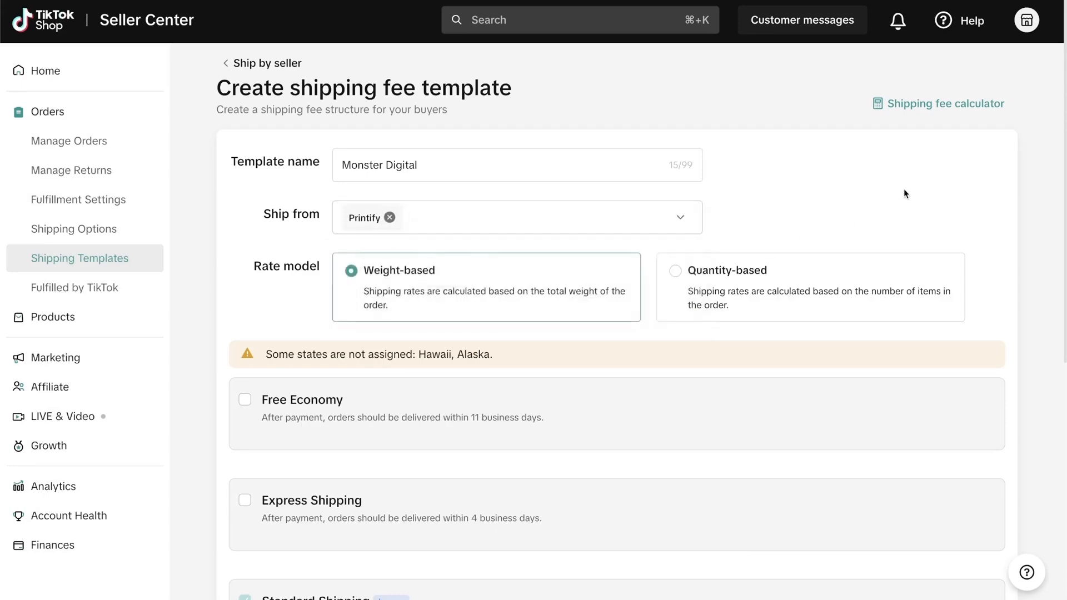
{"action": "left_click", "coordinate": [674, 270]}
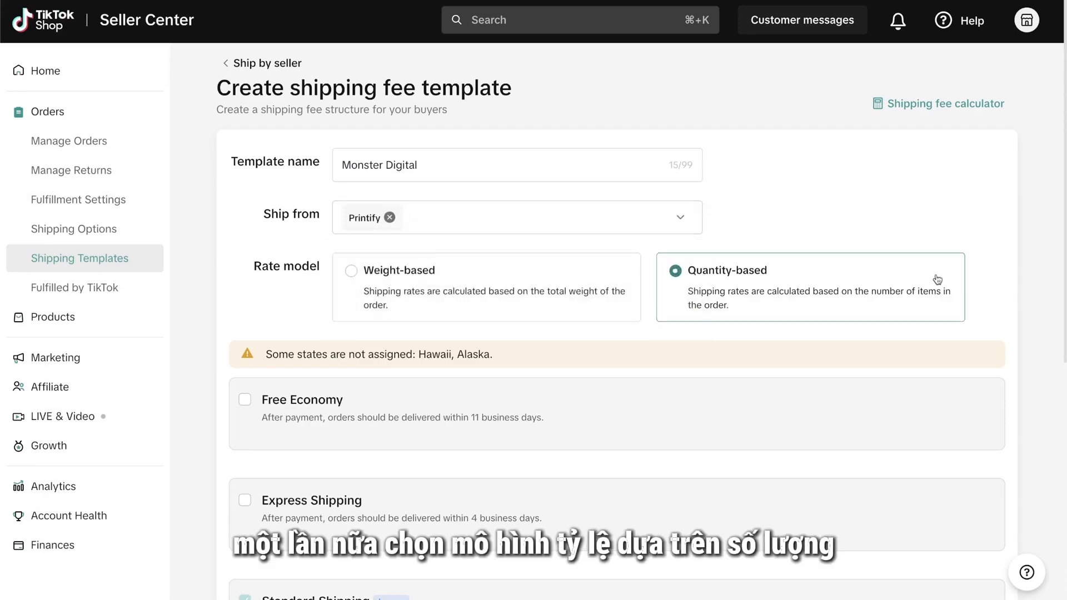
{"action": "scroll", "scroll_direction": "down", "scroll_amount": 3}
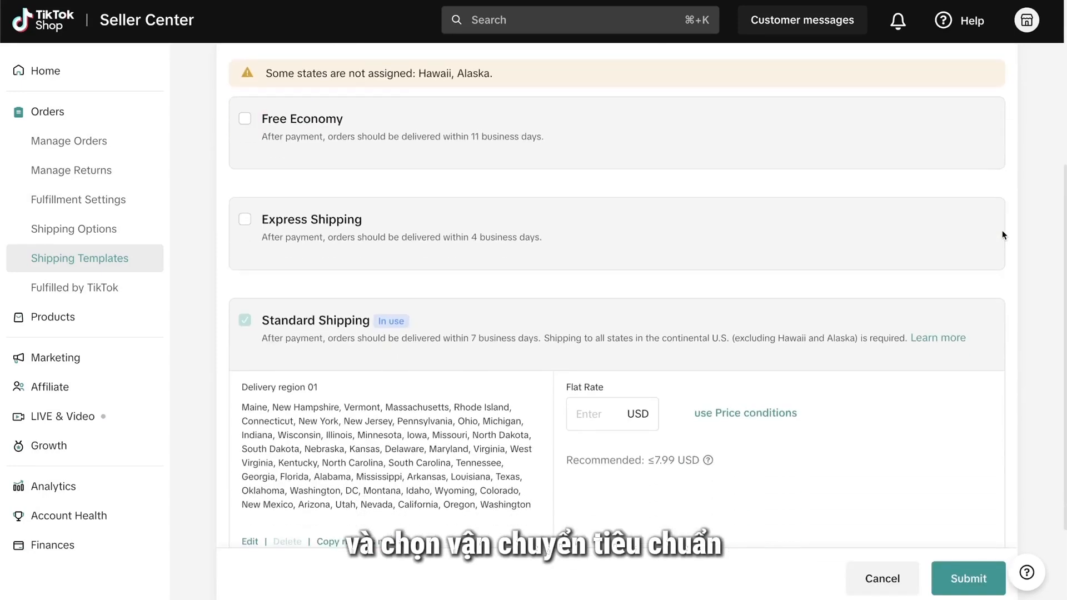
{"action": "scroll", "scroll_direction": "down", "scroll_amount": 3}
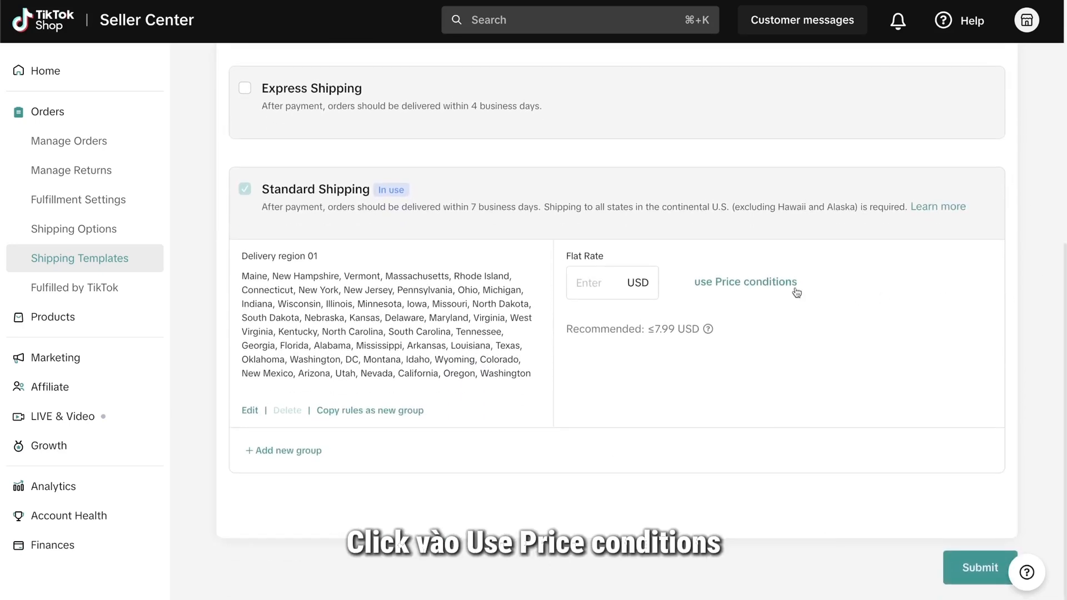
{"action": "left_click", "coordinate": [745, 282]}
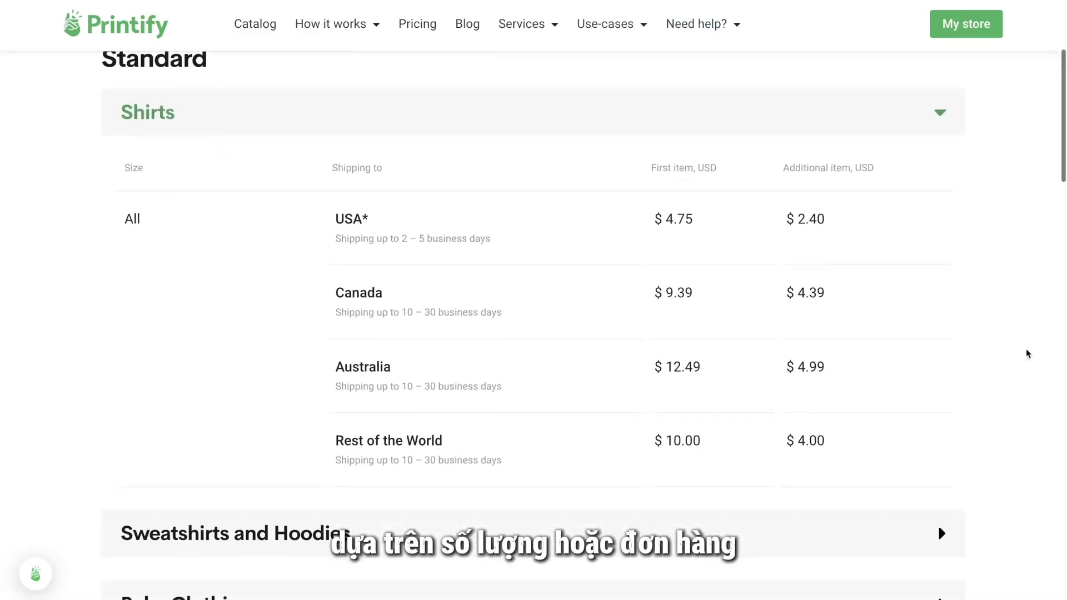
Step: Scroll to Printify's Standard Shirts rates: USA $4.75 first item, $2.40 each additional
{"action": "scroll", "scroll_direction": "down", "scroll_amount": 3}
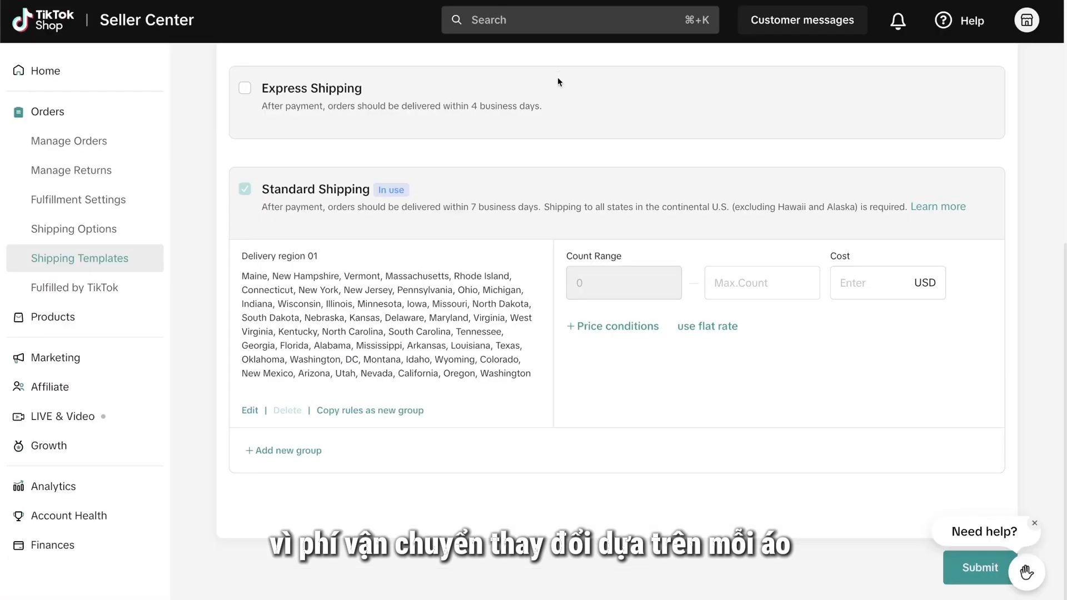
{"action": "mouse_move", "coordinate": [610, 295]}
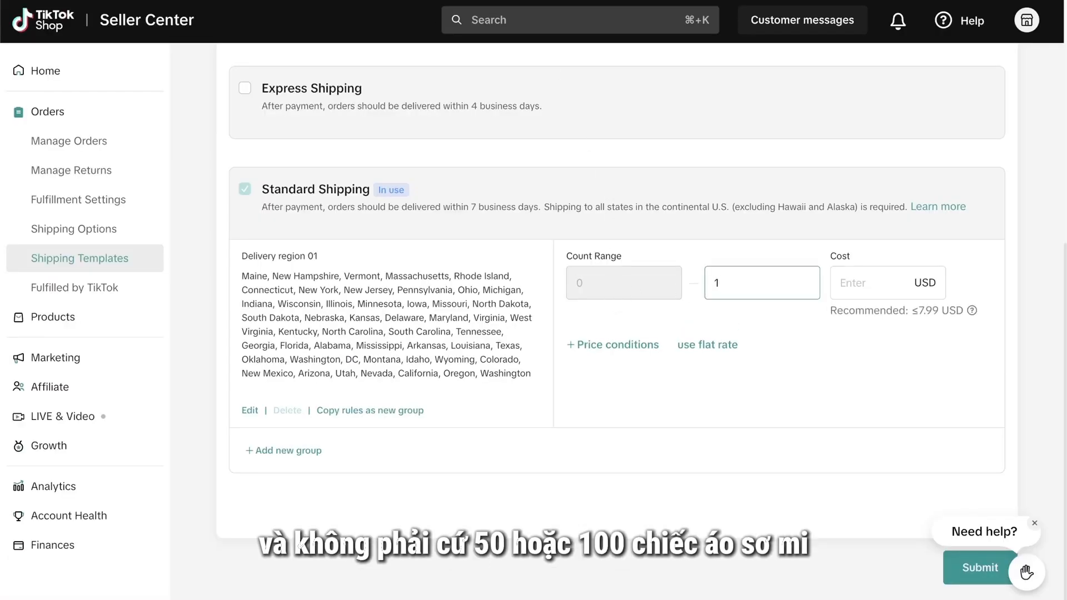
Step: Enter the first tier at 4.75 USD and a second count range at 7.15 USD
{"action": "type", "text": "4"}
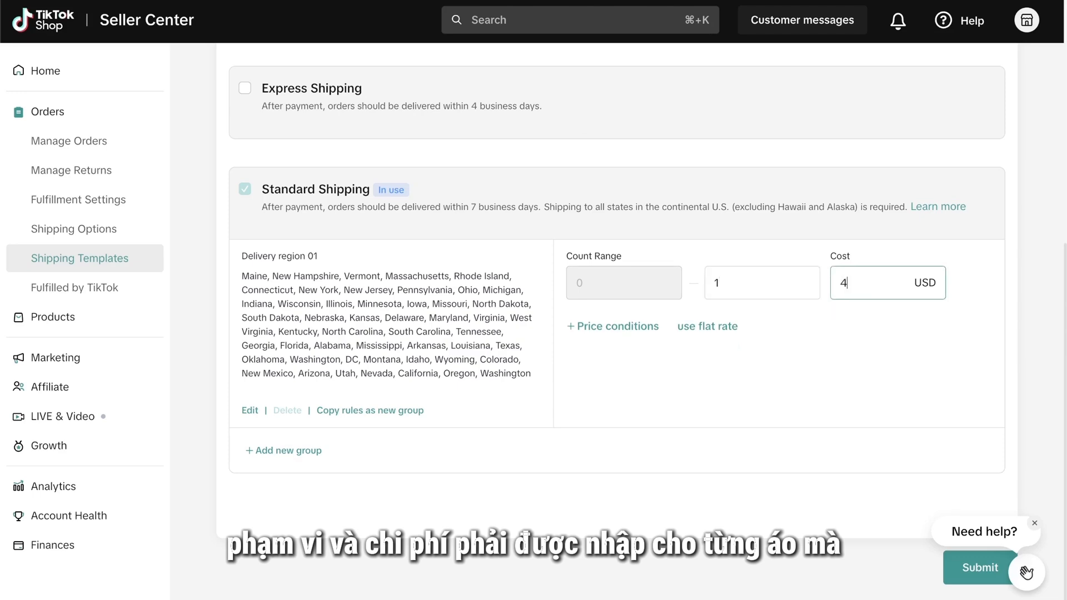
{"action": "type", "text": ".75"}
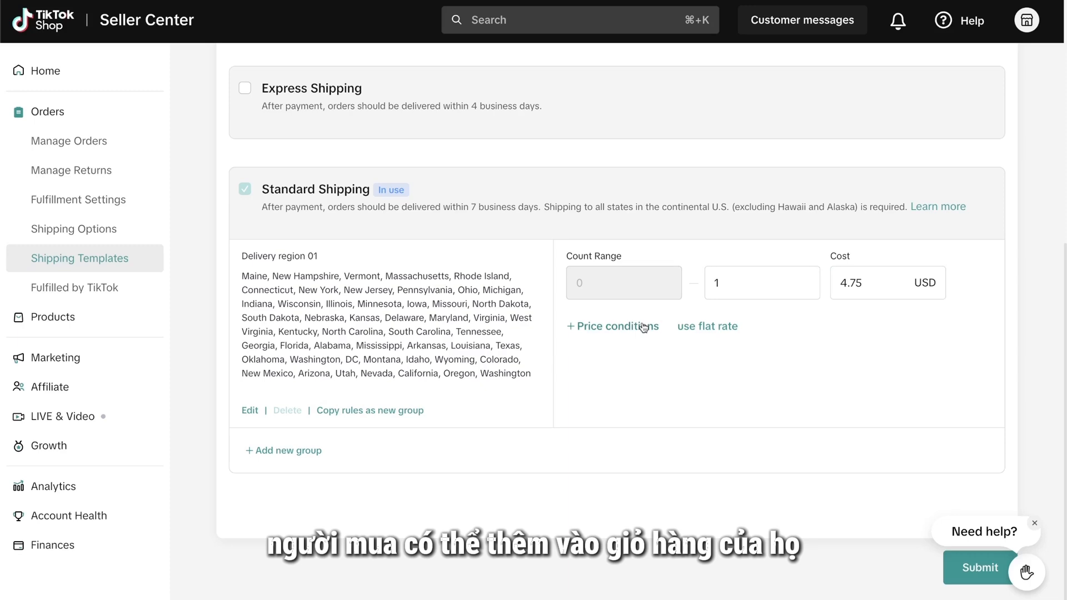
{"action": "left_click", "coordinate": [611, 327]}
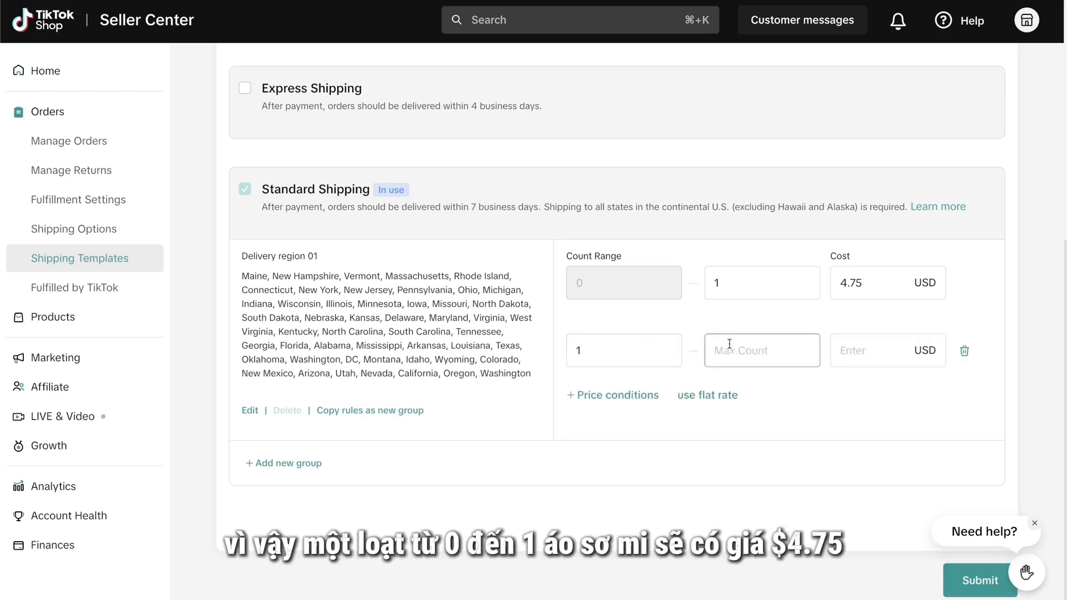
{"action": "type", "text": "2"}
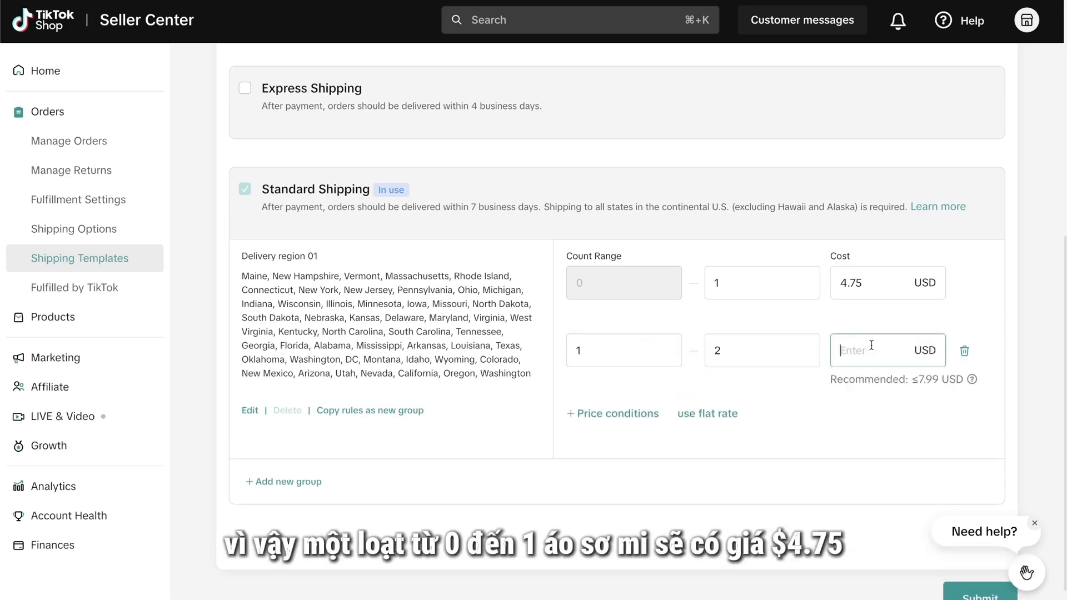
{"action": "type", "text": "7.15"}
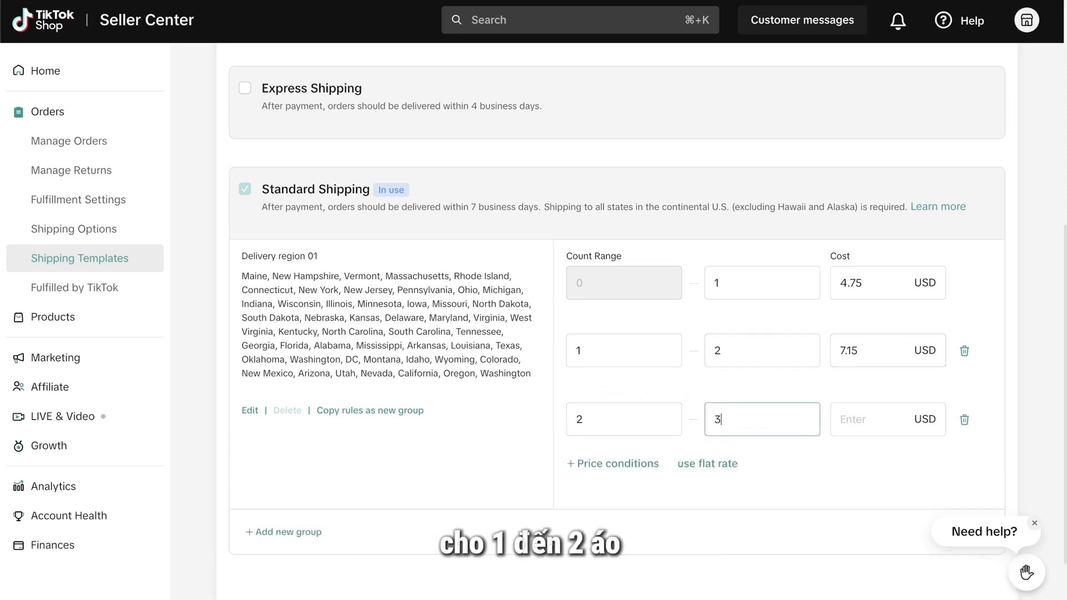
Step: Fill the remaining count ranges with costs 9.55, 11.95 and 14.35 USD
{"action": "left_click", "coordinate": [878, 419]}
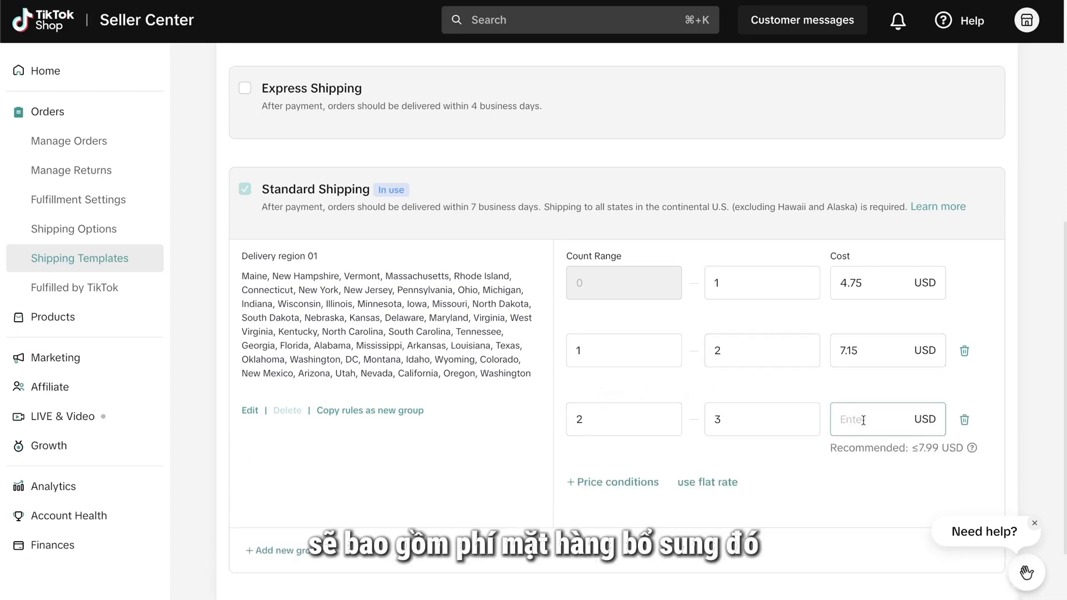
{"action": "type", "text": "9.55"}
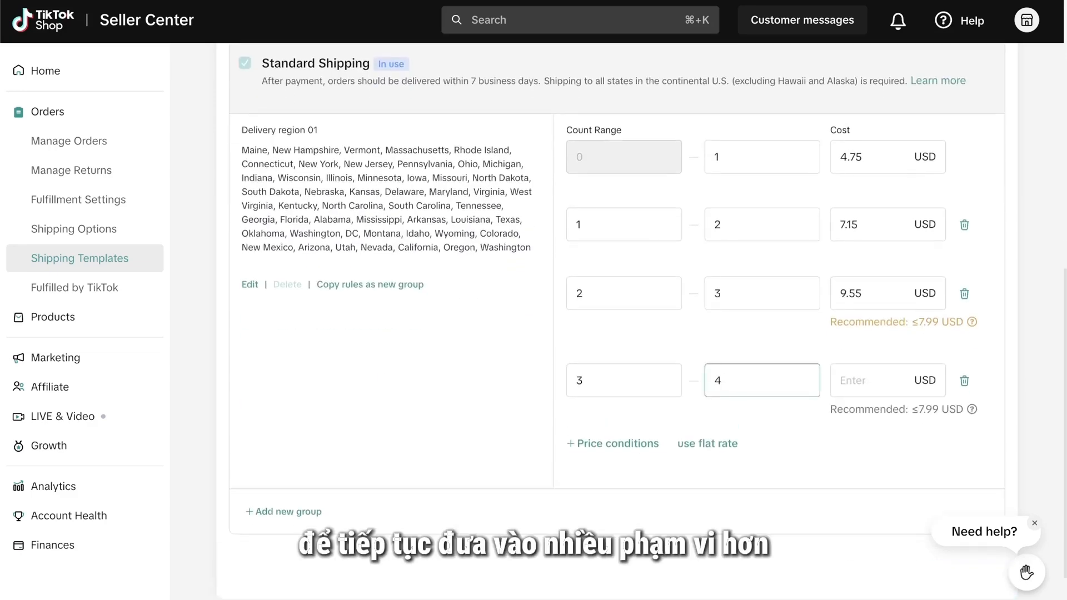
{"action": "left_click", "coordinate": [878, 380]}
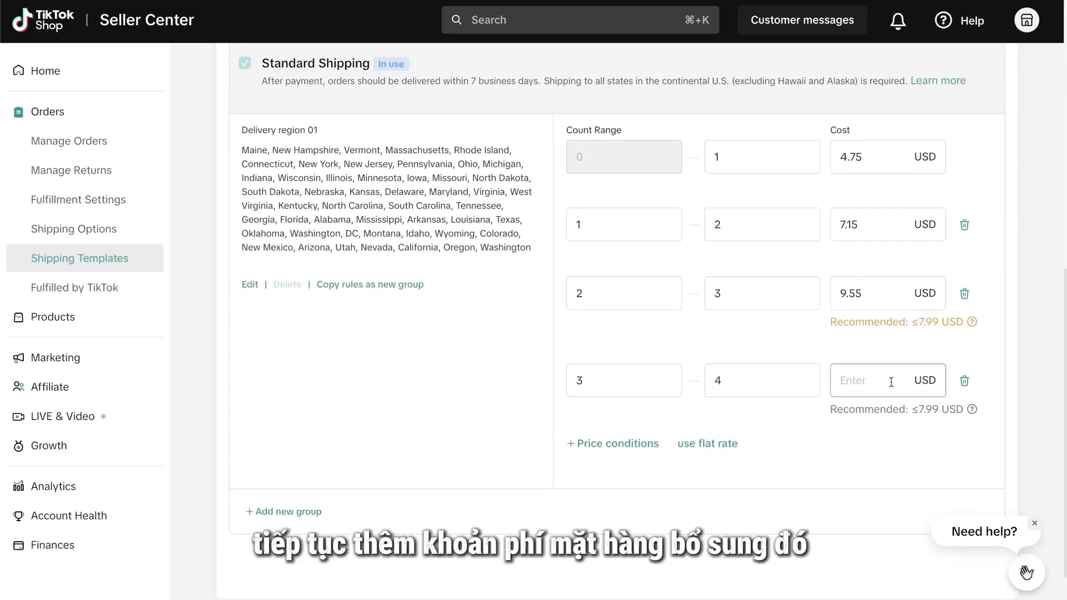
{"action": "type", "text": "11.95"}
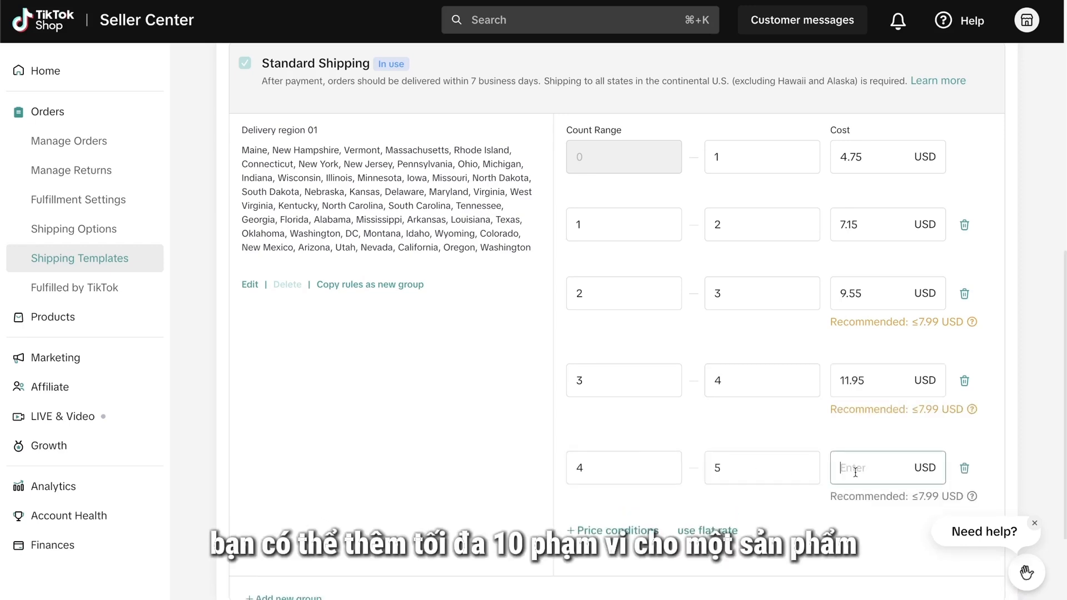
{"action": "type", "text": "14.35"}
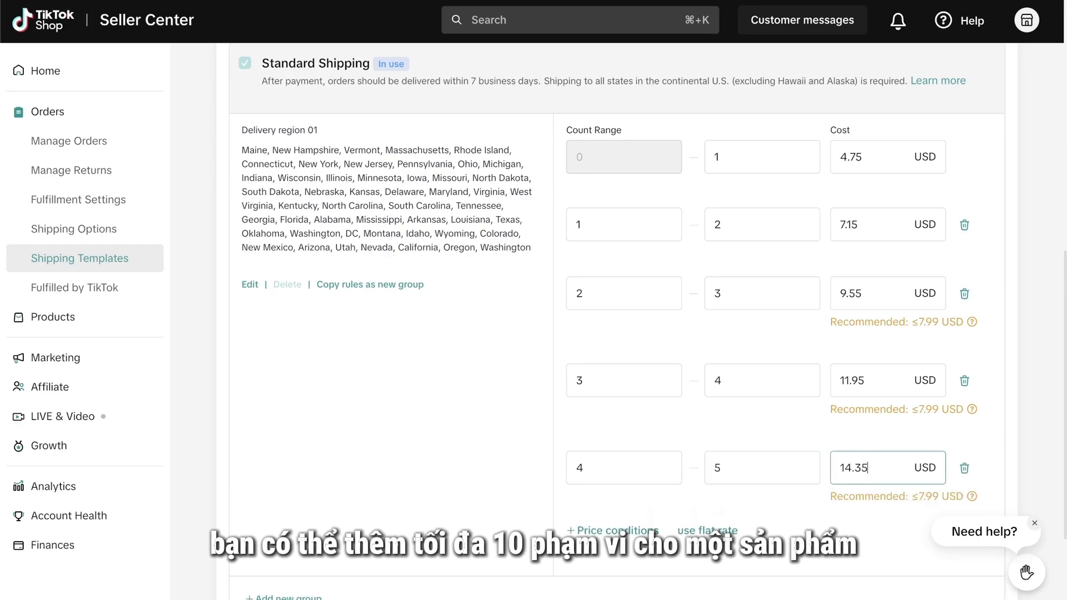
{"action": "scroll", "scroll_direction": "down", "scroll_amount": 3}
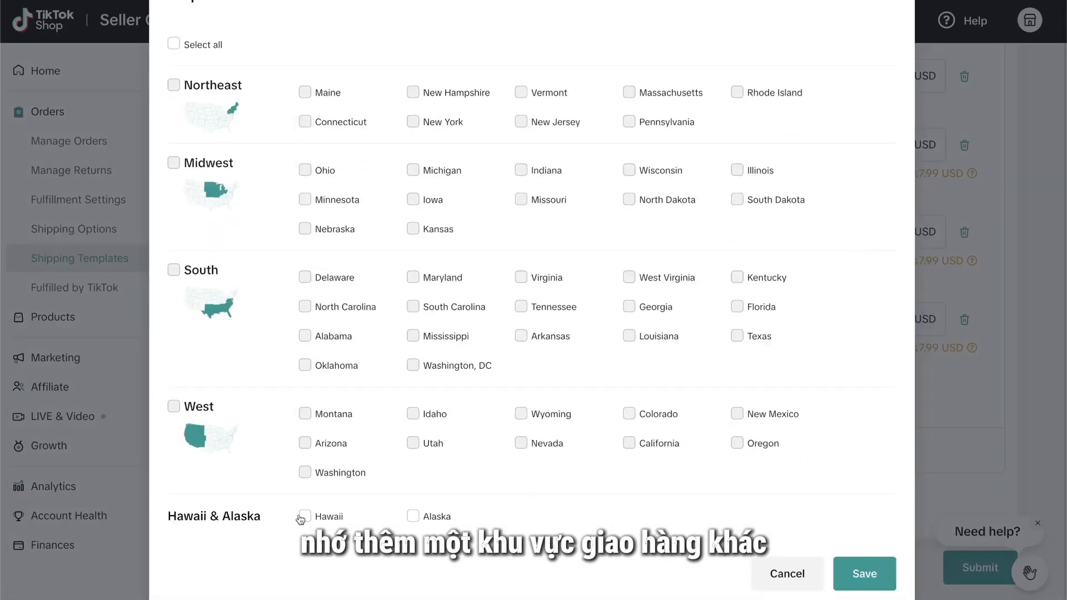
Step: Include Hawaii in the new delivery region, then submit and confirm the Monster Digital template
{"action": "left_click", "coordinate": [863, 573]}
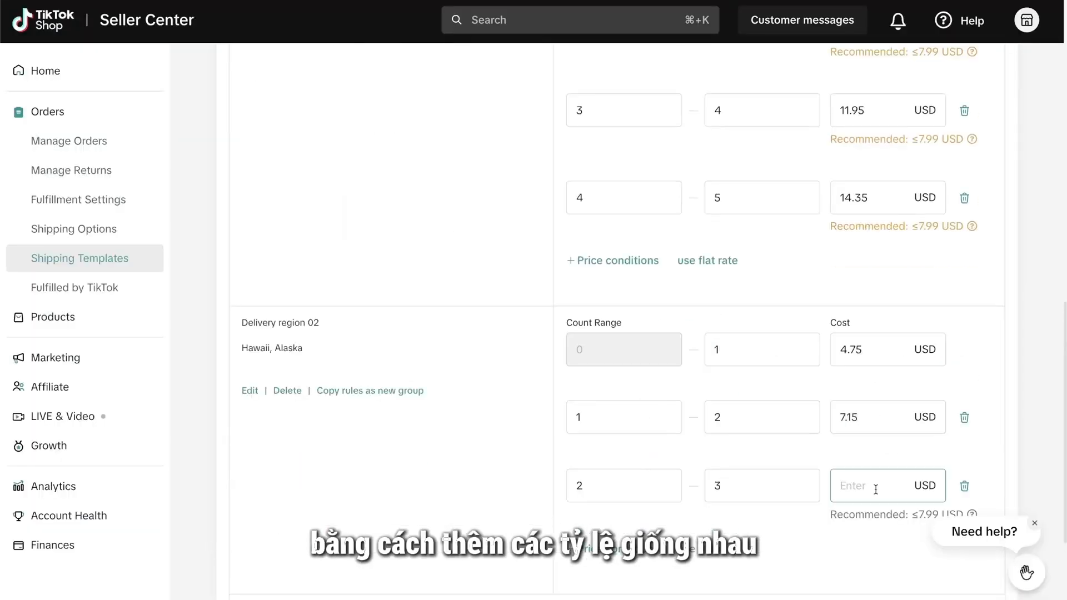
{"action": "left_click", "coordinate": [980, 567]}
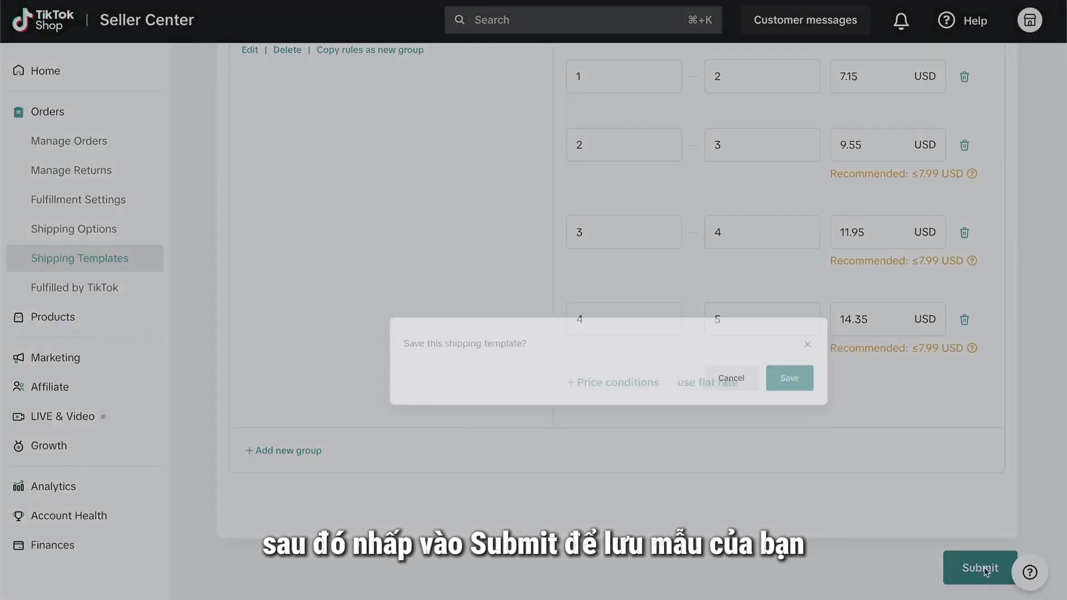
{"action": "left_click", "coordinate": [788, 377]}
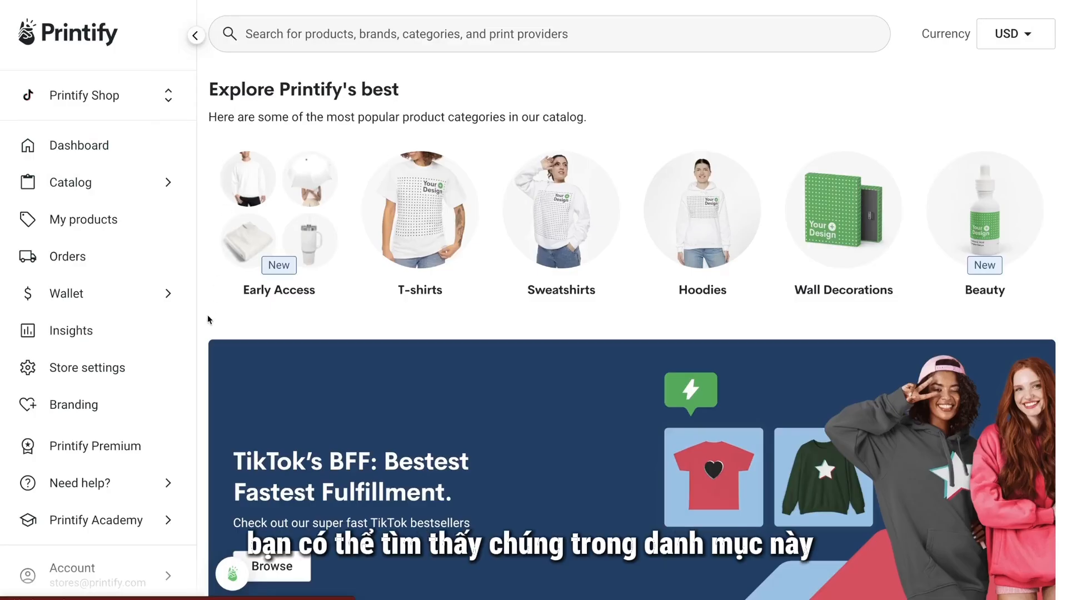
Step: Browse Printify's fast-shipping TikTok bestseller collection down to the Unisex Heavy Cotton Tee
{"action": "scroll", "scroll_direction": "down", "scroll_amount": 3}
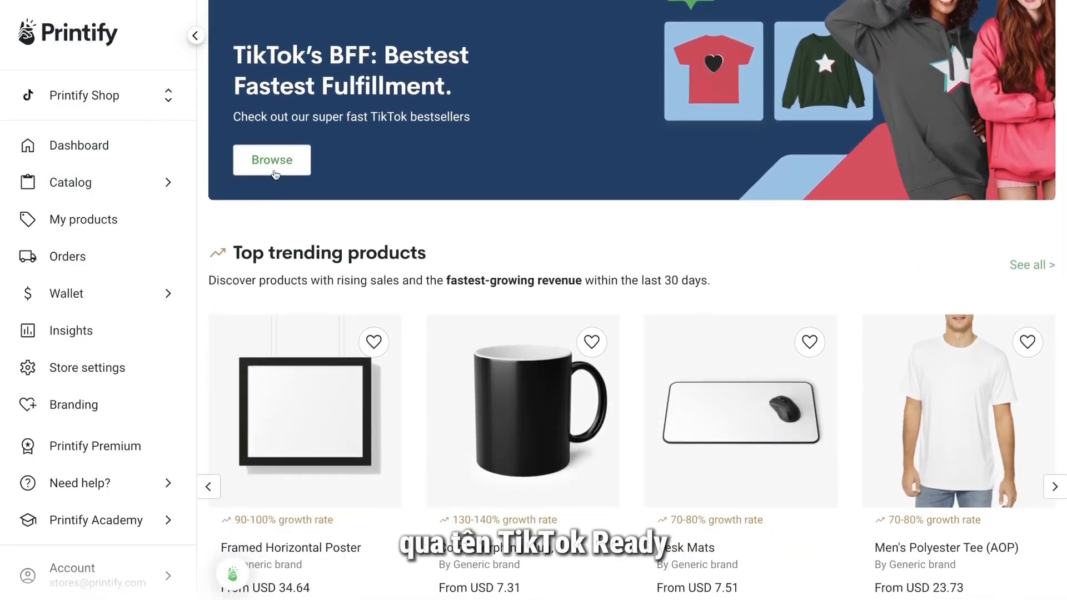
{"action": "left_click", "coordinate": [271, 160]}
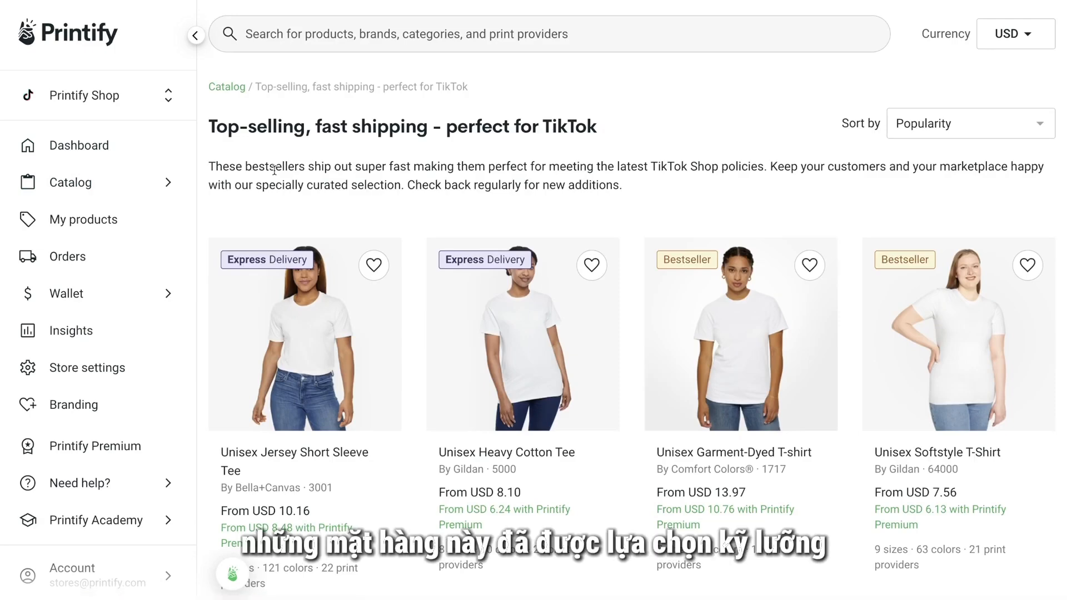
{"action": "scroll", "scroll_direction": "down", "scroll_amount": 3}
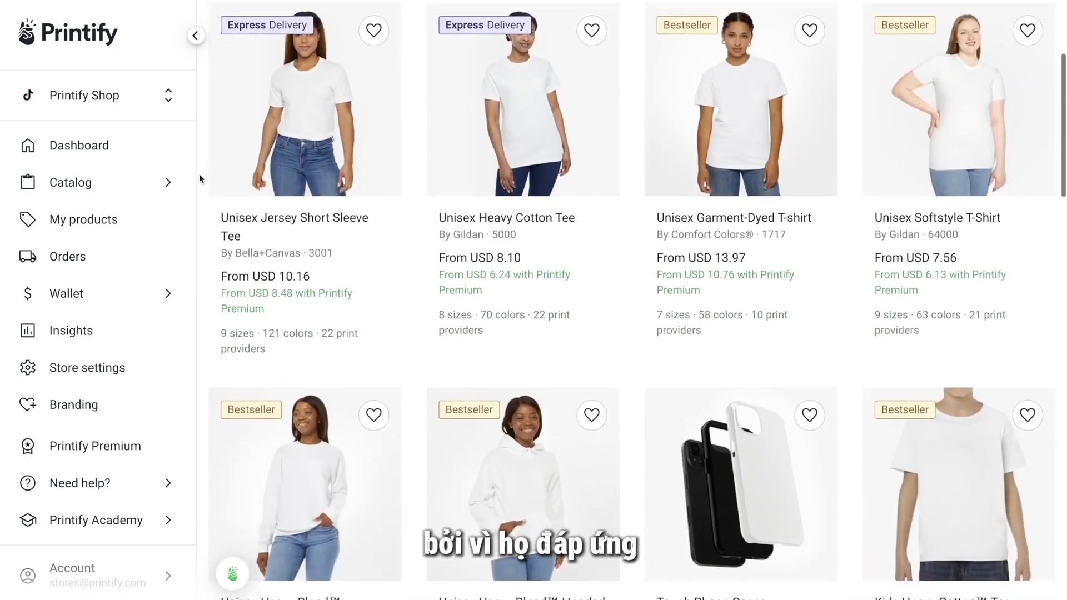
{"action": "scroll", "scroll_direction": "down", "scroll_amount": 3}
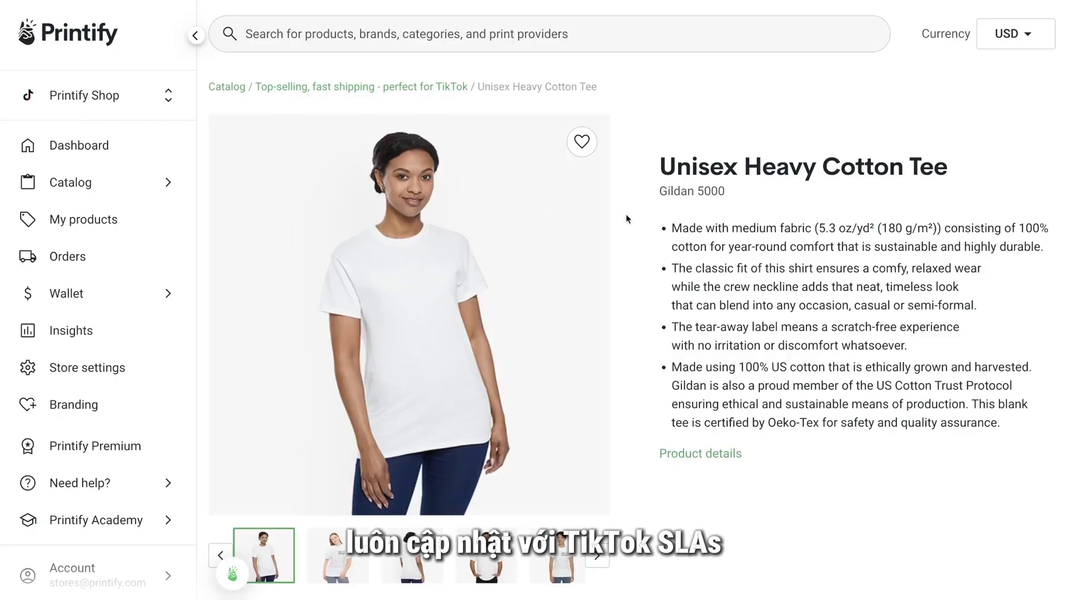
Step: Start designing the tee with Monster Digital and title the listing Earth Bestie Tee
{"action": "scroll", "scroll_direction": "down", "scroll_amount": 3}
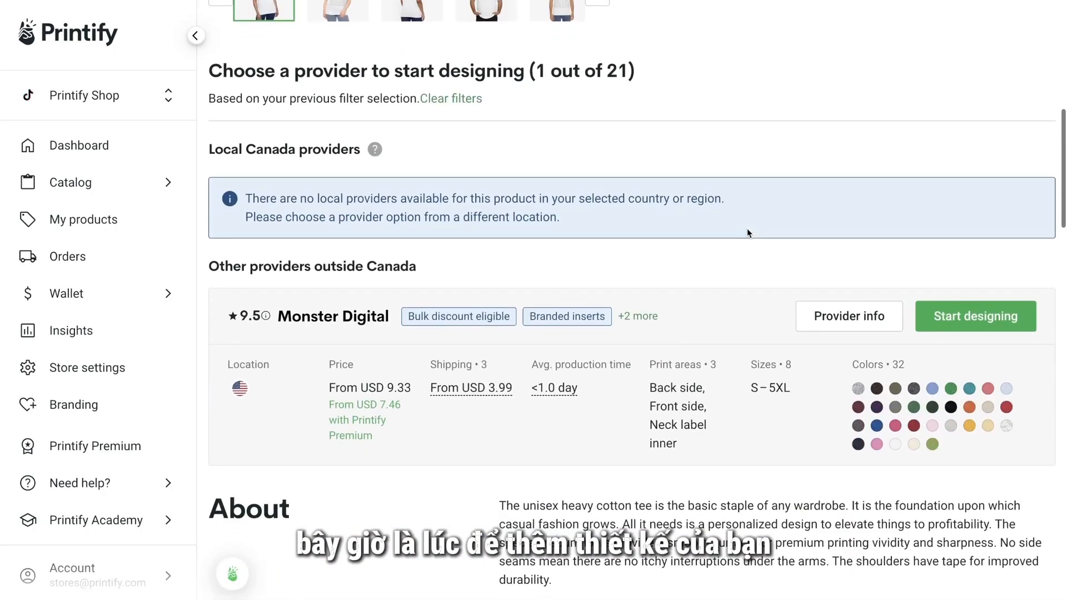
{"action": "left_click", "coordinate": [974, 316]}
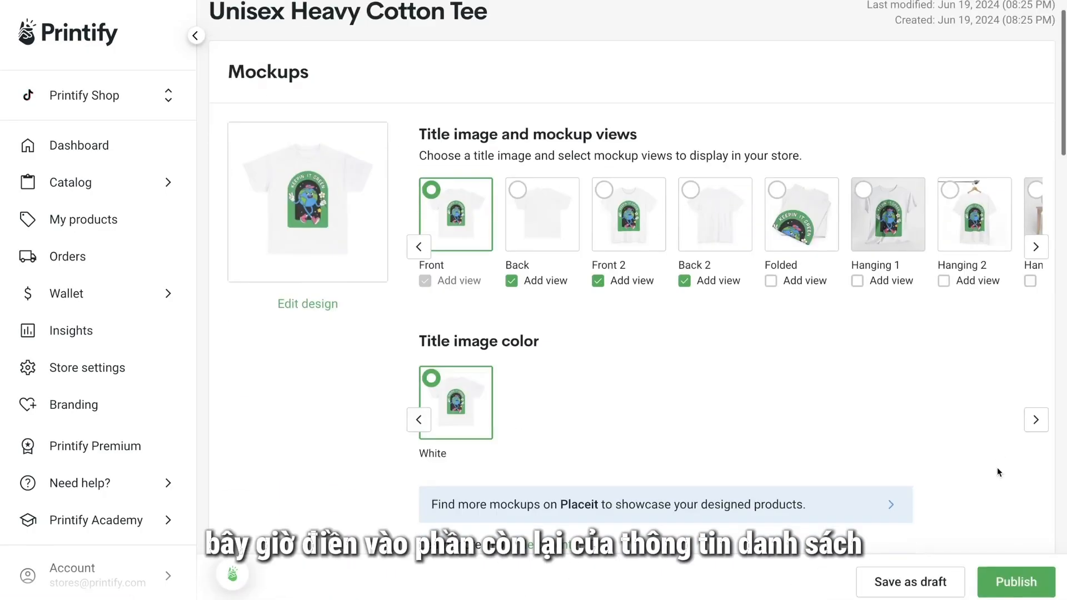
{"action": "scroll", "scroll_direction": "down", "scroll_amount": 3}
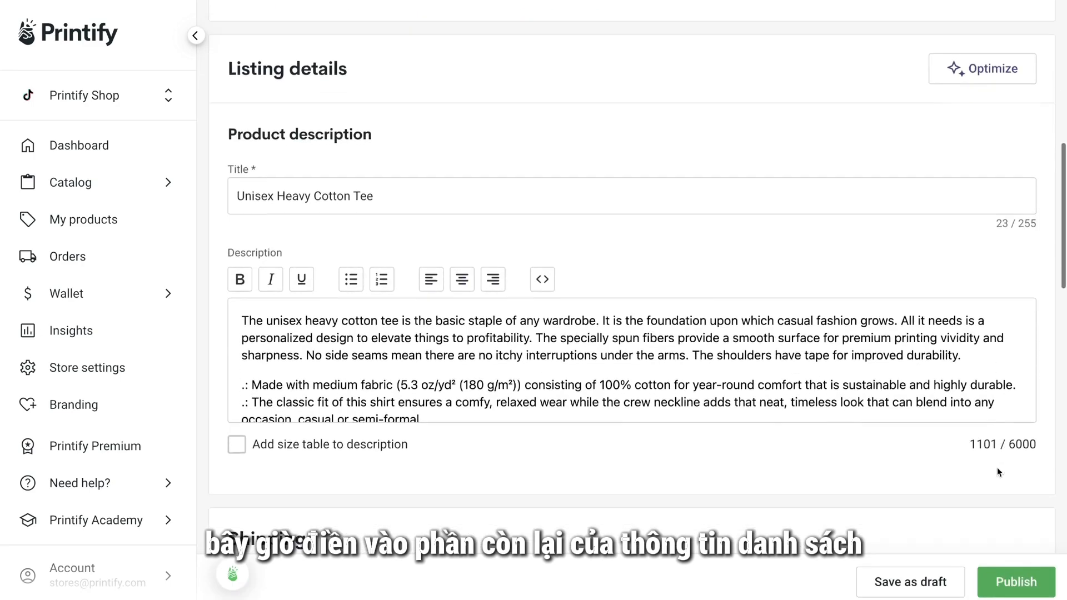
{"action": "type", "text": "Earth Bestie Tee"}
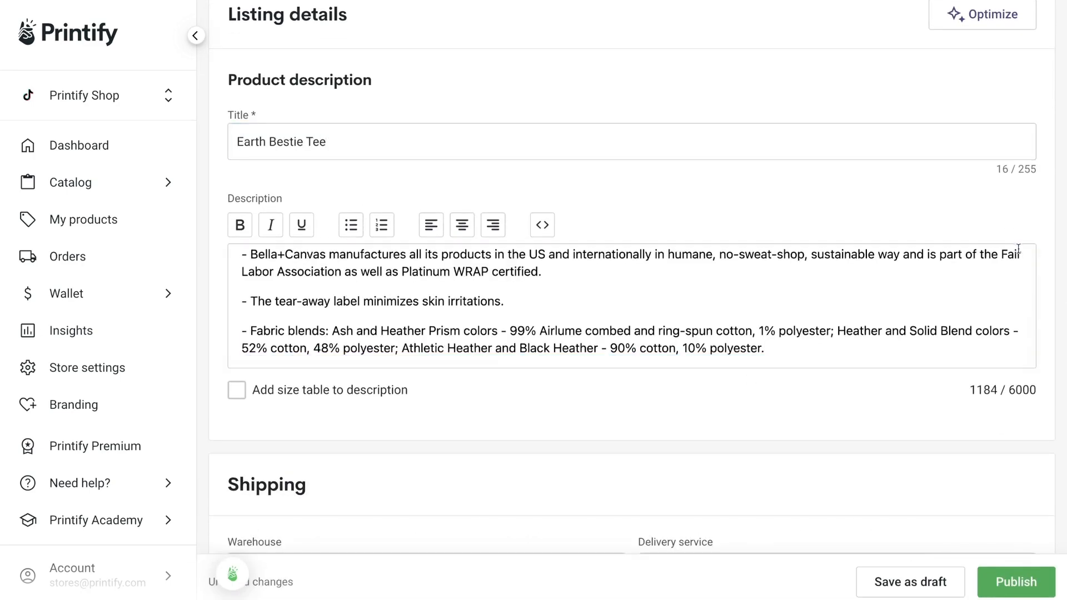
{"action": "scroll", "scroll_direction": "down", "scroll_amount": 3}
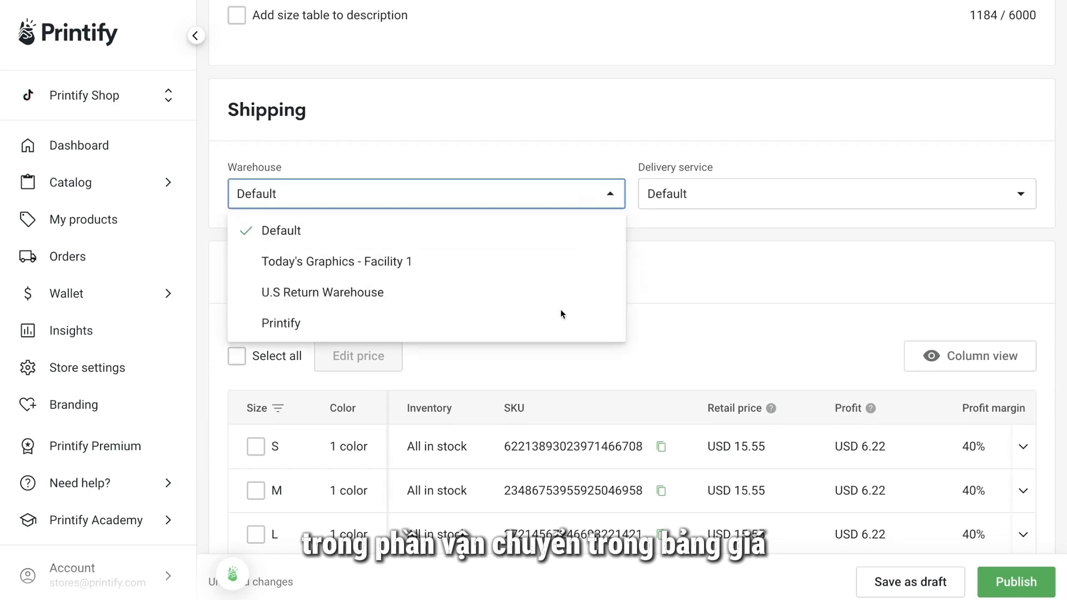
Step: Ship the tee from the Printify warehouse and show the buyer shipping cost pricing column
{"action": "left_click", "coordinate": [282, 324]}
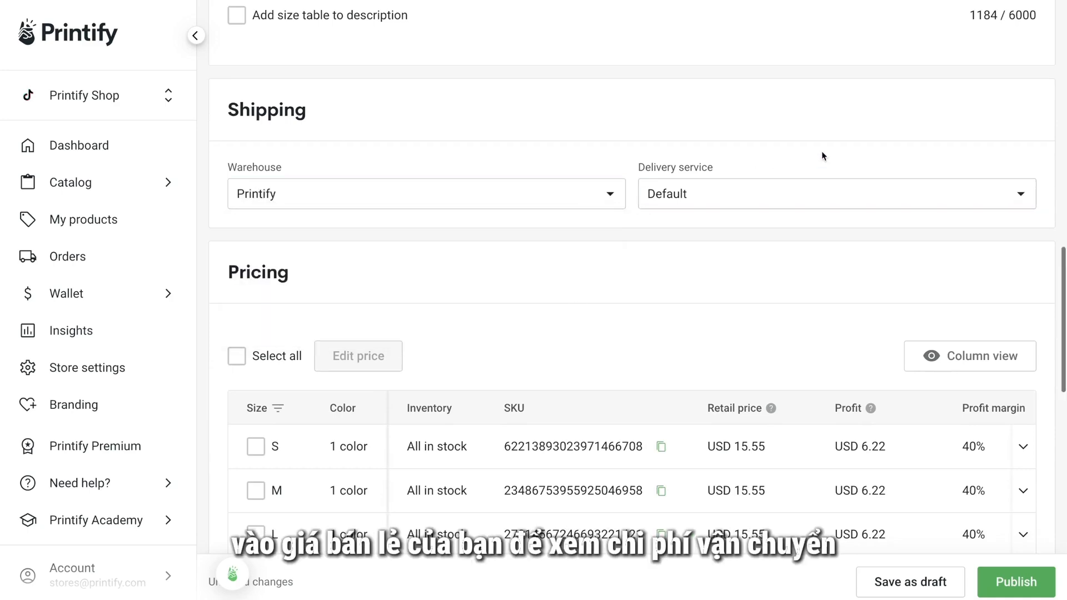
{"action": "scroll", "scroll_direction": "down", "scroll_amount": 3}
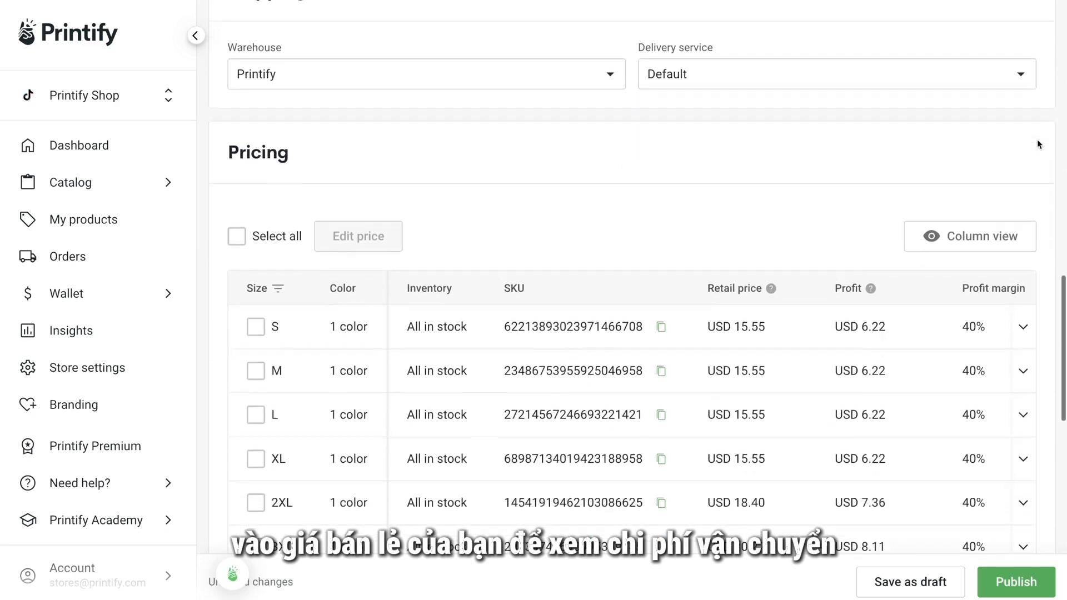
{"action": "scroll", "scroll_direction": "down", "scroll_amount": 3}
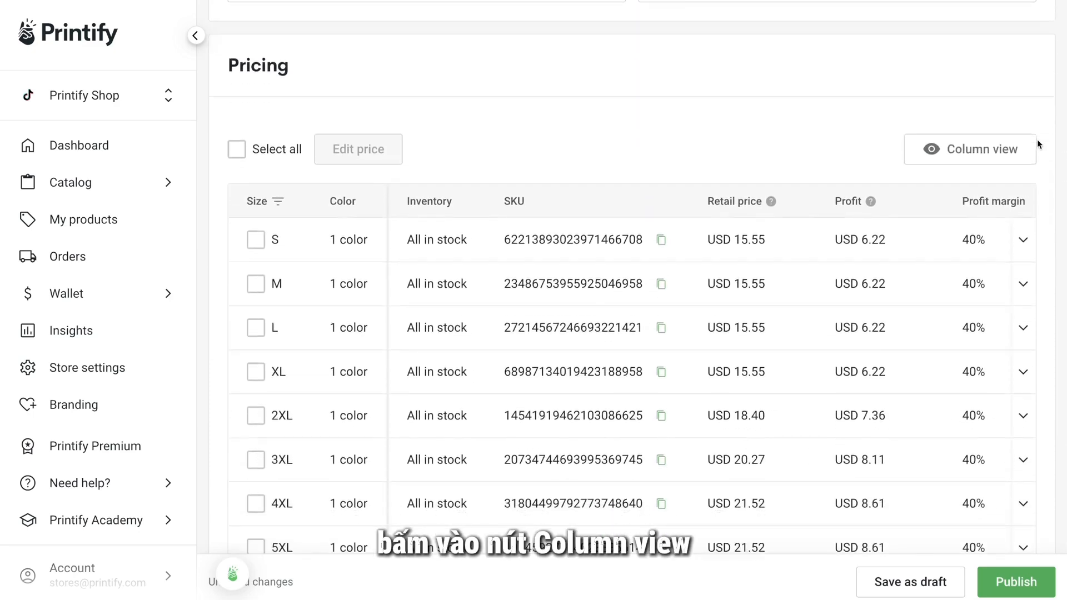
{"action": "left_click", "coordinate": [979, 149]}
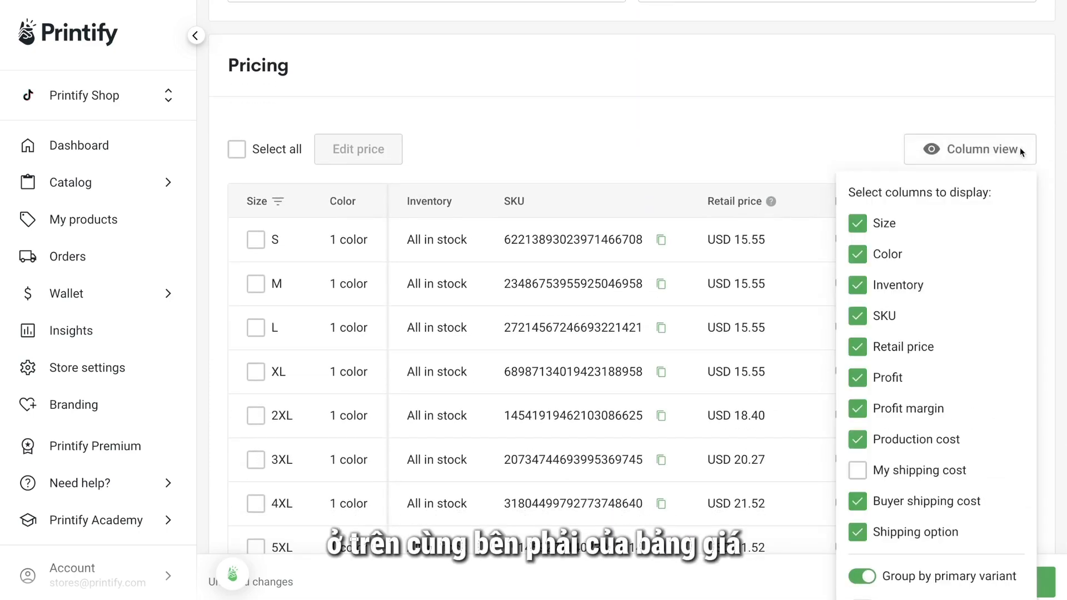
{"action": "scroll", "scroll_direction": "down", "scroll_amount": 3}
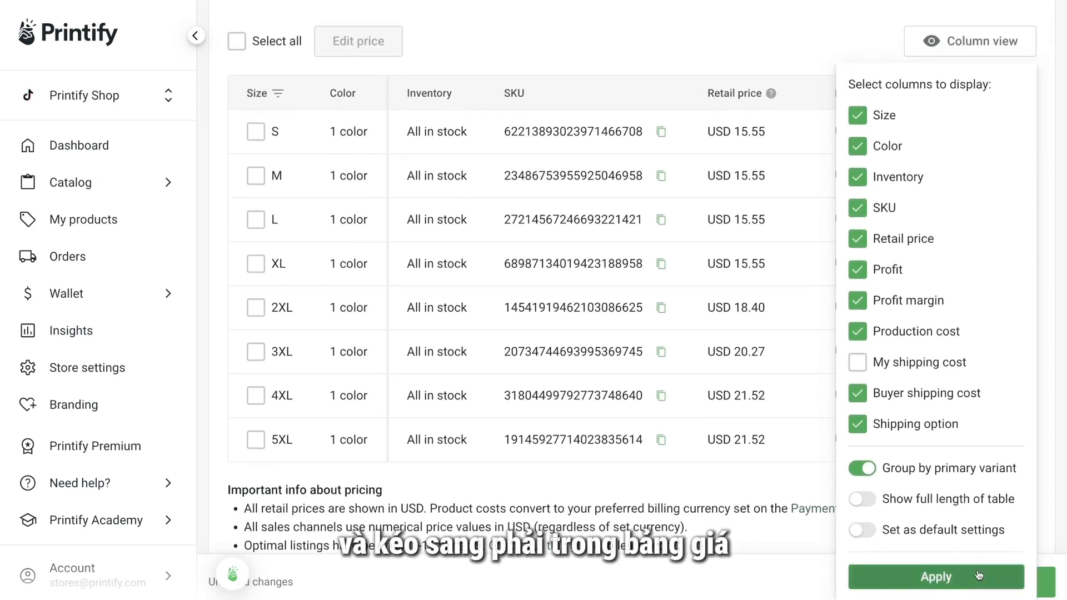
{"action": "left_click", "coordinate": [936, 577]}
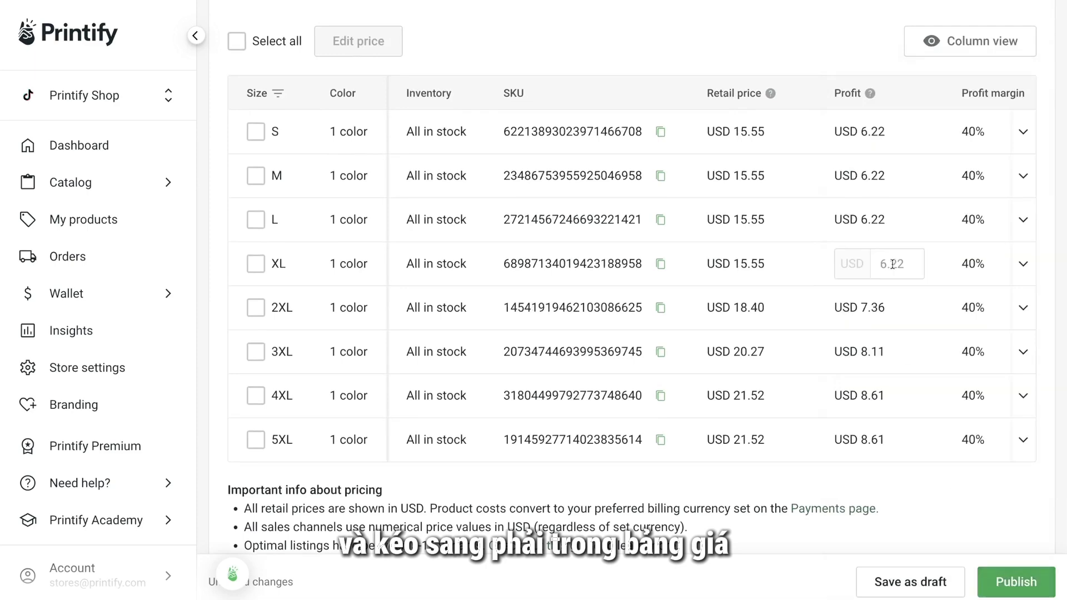
{"action": "scroll", "scroll_direction": "right", "scroll_amount": 3}
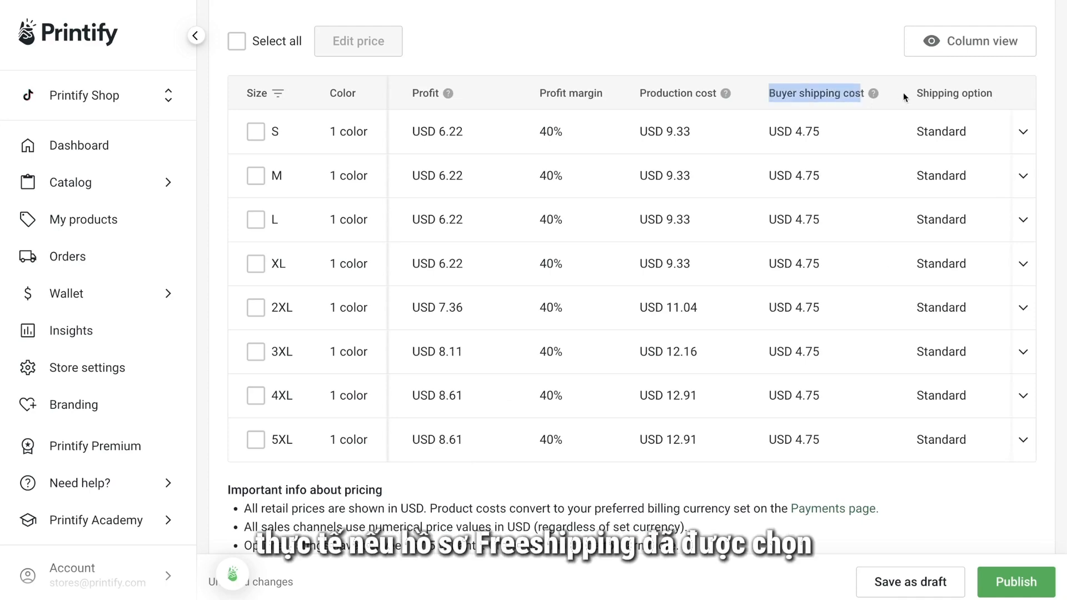
{"action": "mouse_move", "coordinate": [864, 135]}
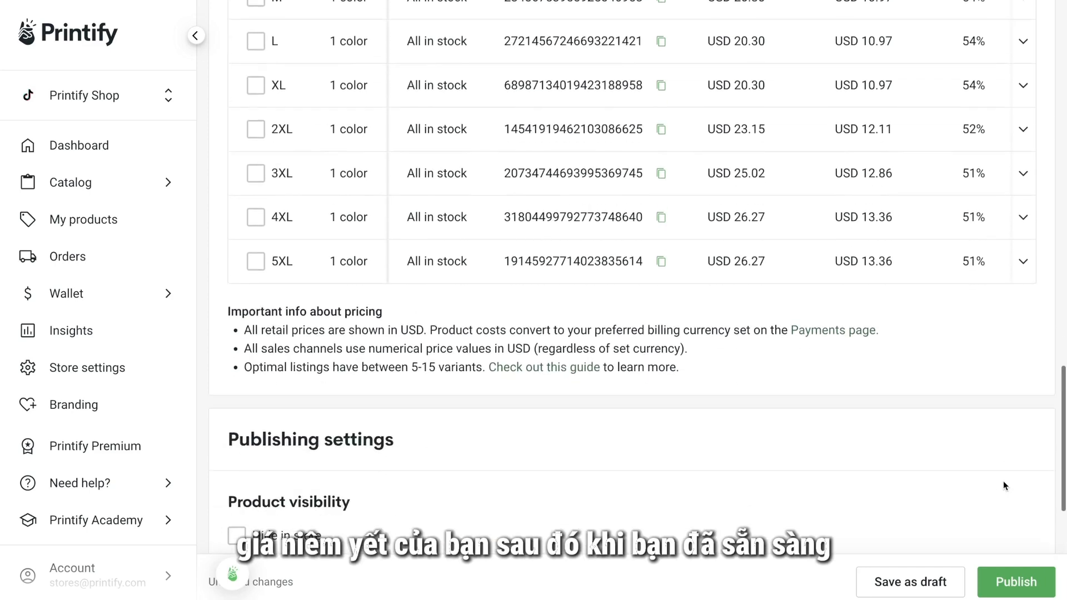
Step: Leave the Printify listing for the TikTok Shop Seller Center home page
{"action": "scroll", "scroll_direction": "down", "scroll_amount": 3}
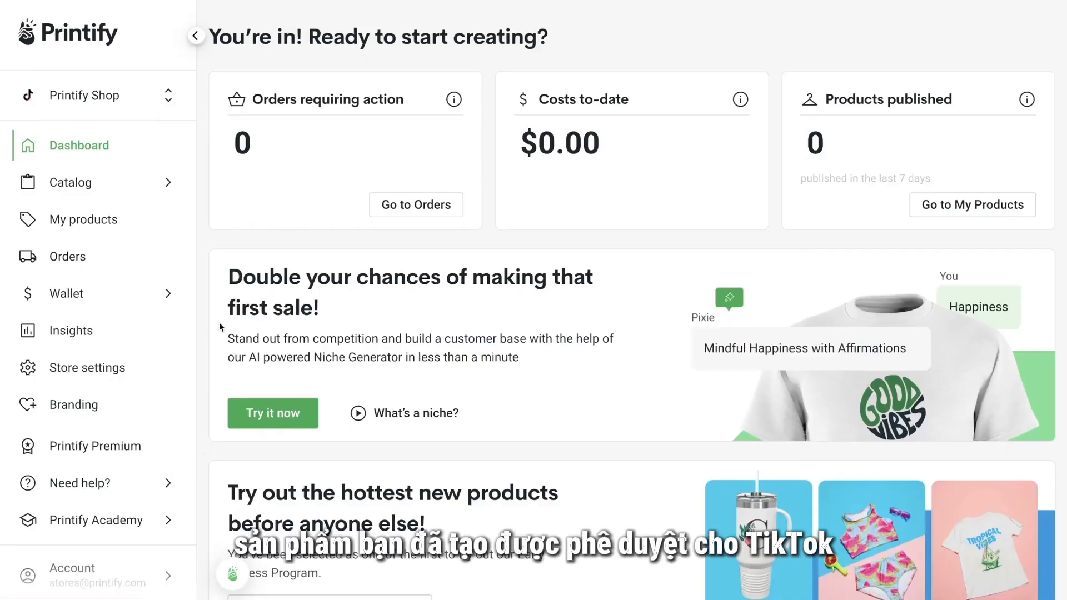
{"action": "left_click", "coordinate": [85, 219]}
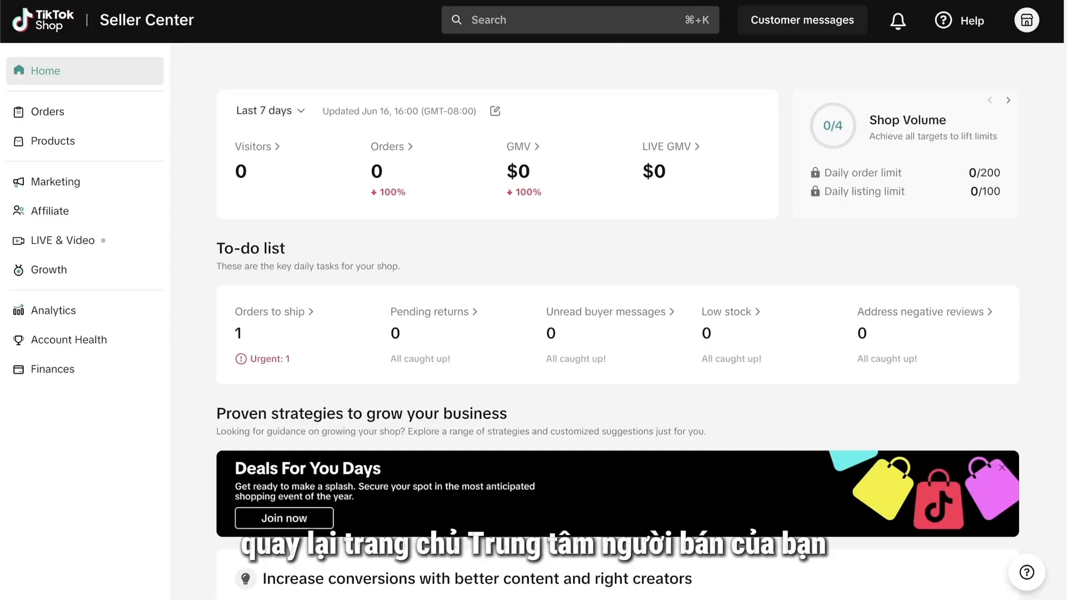
Step: In Products > Manage Products, activate the inactive Earth Bestie Tee
{"action": "left_click", "coordinate": [52, 140]}
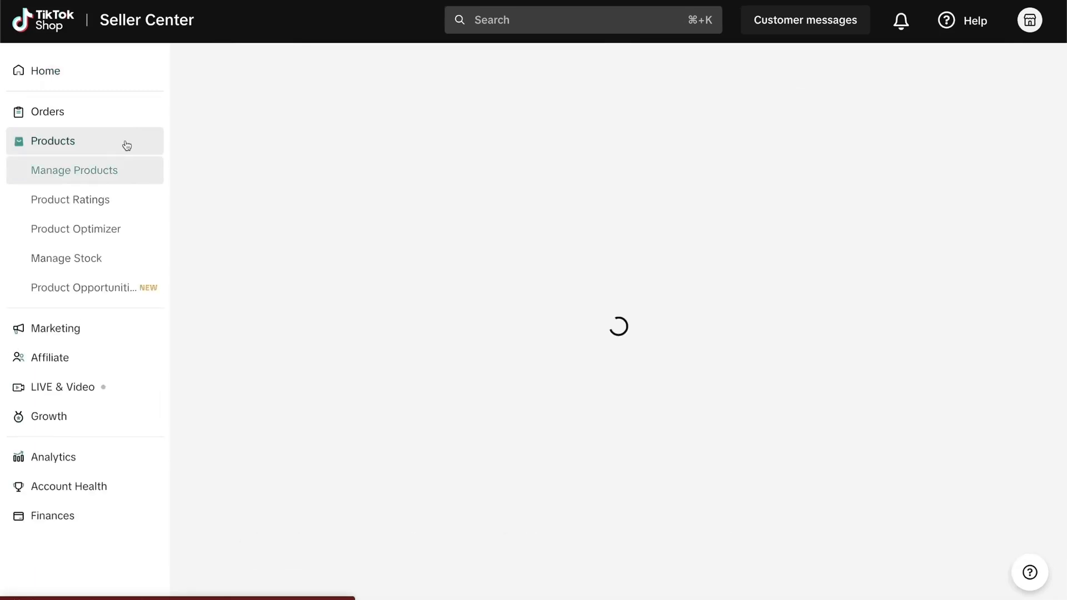
{"action": "left_click", "coordinate": [74, 170]}
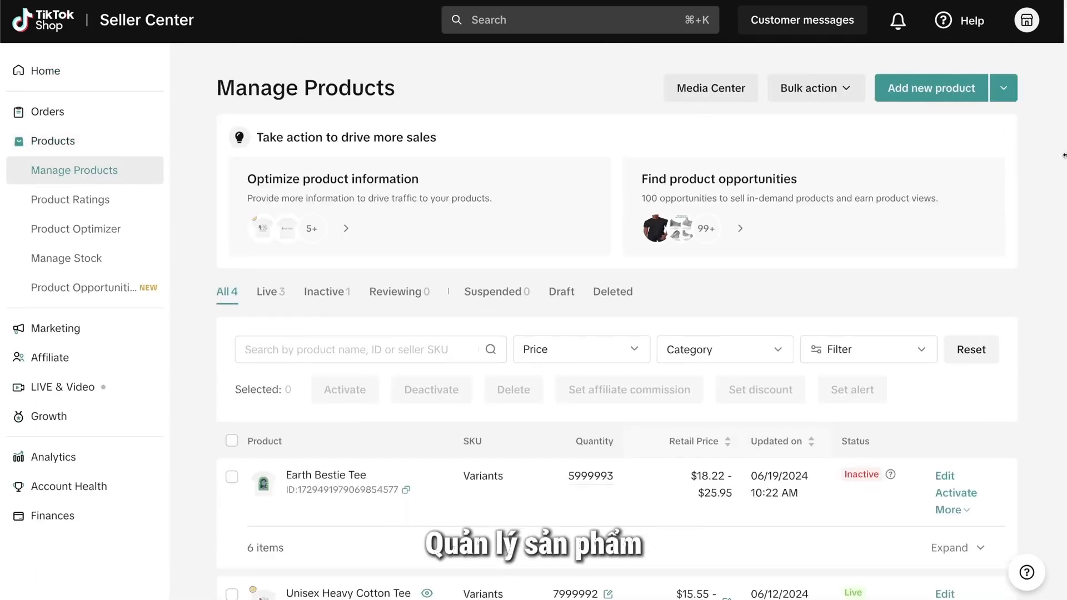
{"action": "scroll", "scroll_direction": "down", "scroll_amount": 3}
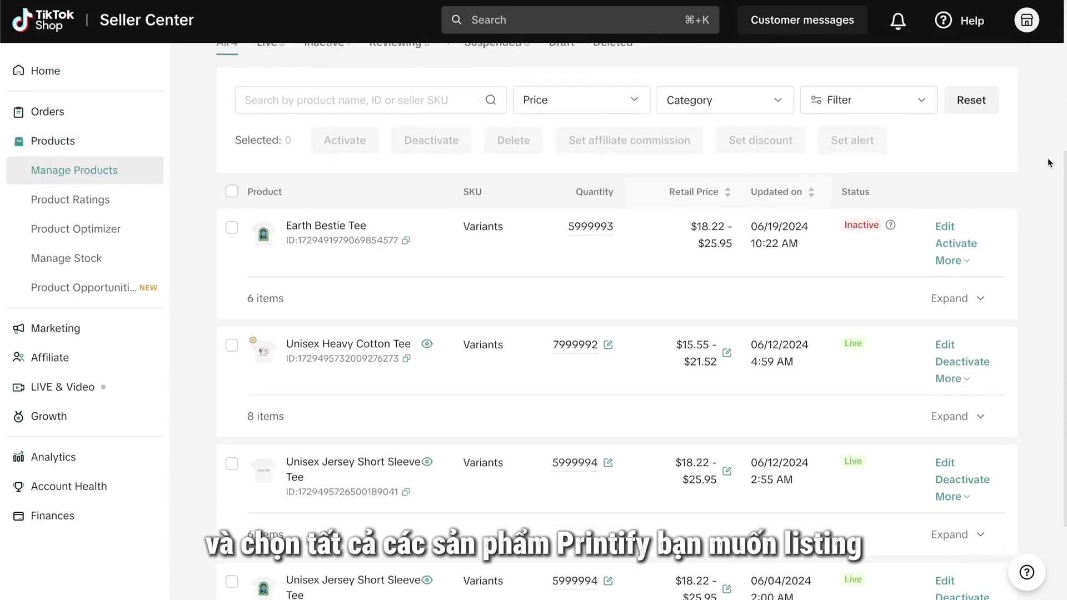
{"action": "scroll", "scroll_direction": "down", "scroll_amount": 3}
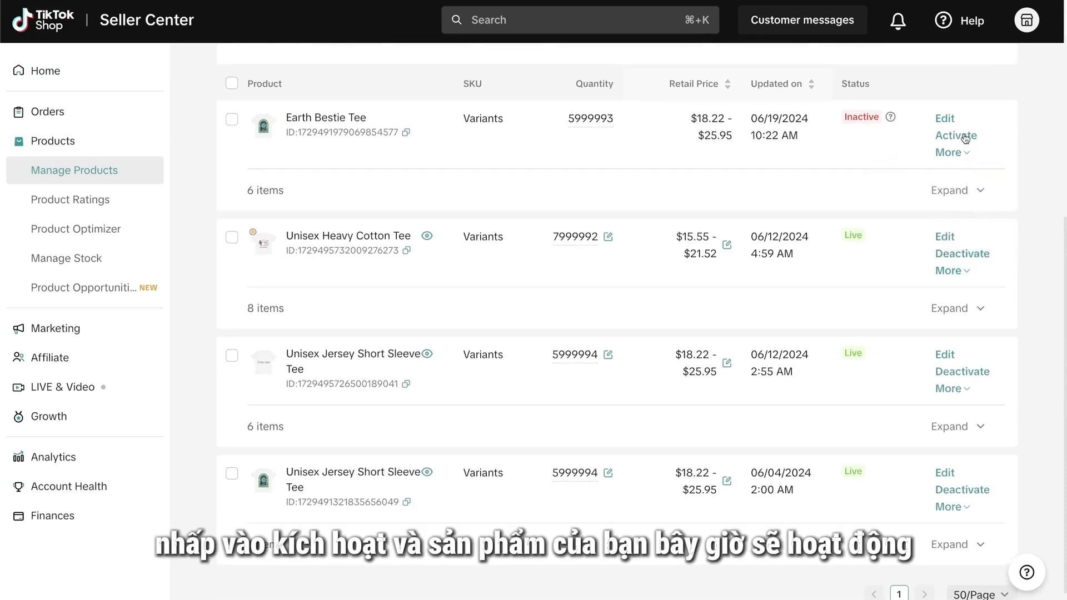
{"action": "left_click", "coordinate": [955, 136]}
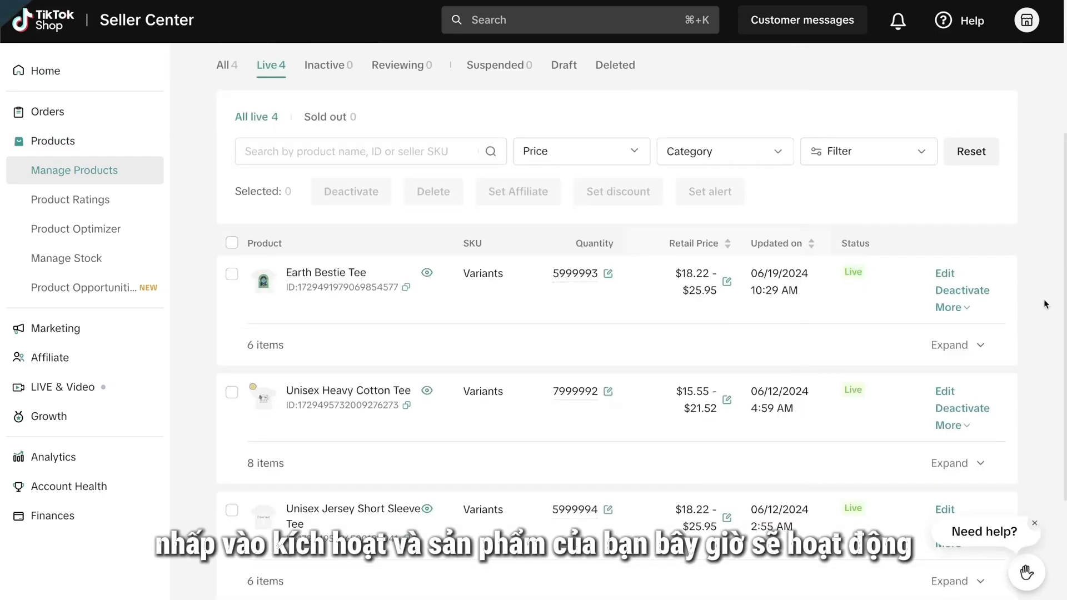